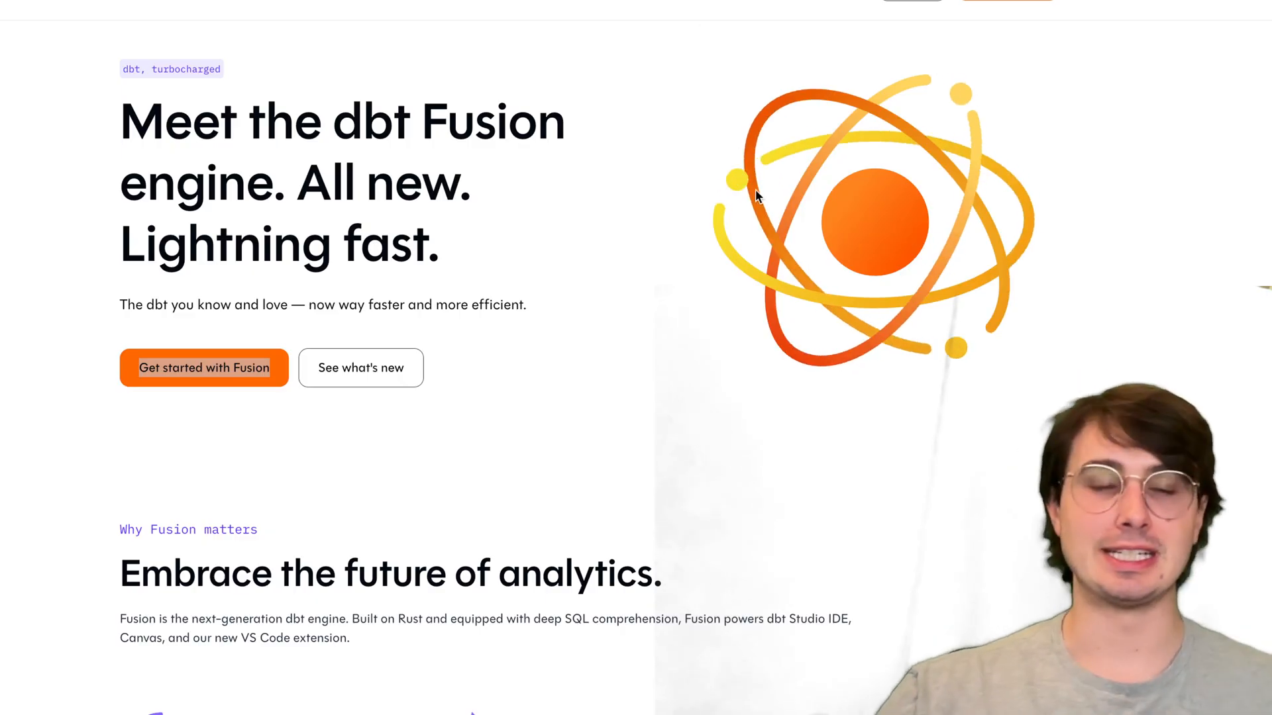
Step: Scroll past the benefits and video to the 'A hyper-responsive coding environment' section with the dbt parse example
scroll("down", 3)
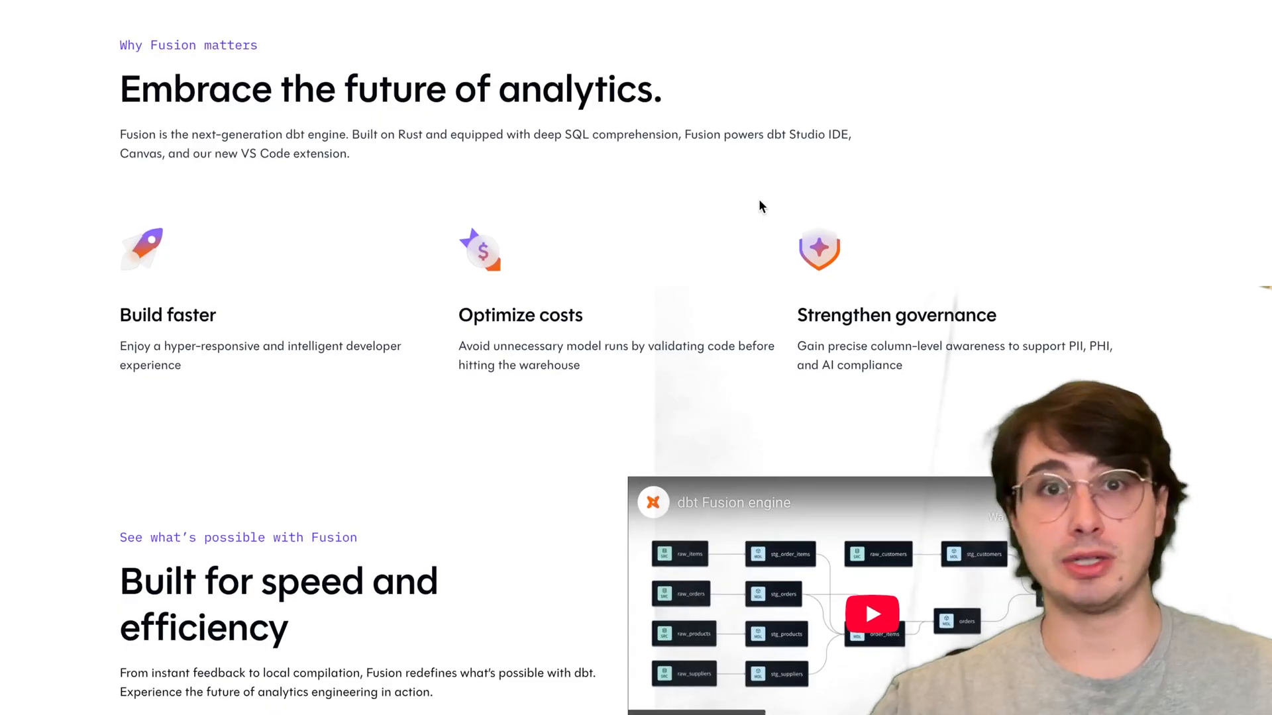
scroll("down", 3)
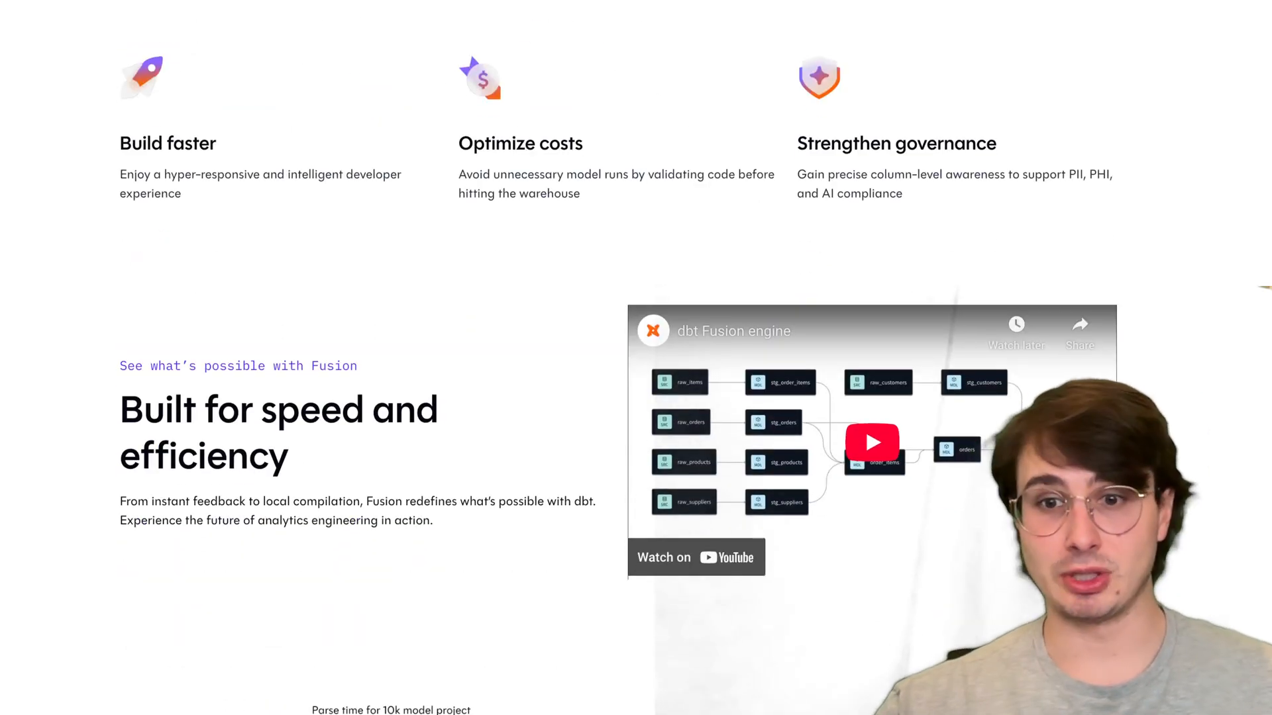
scroll("down", 3)
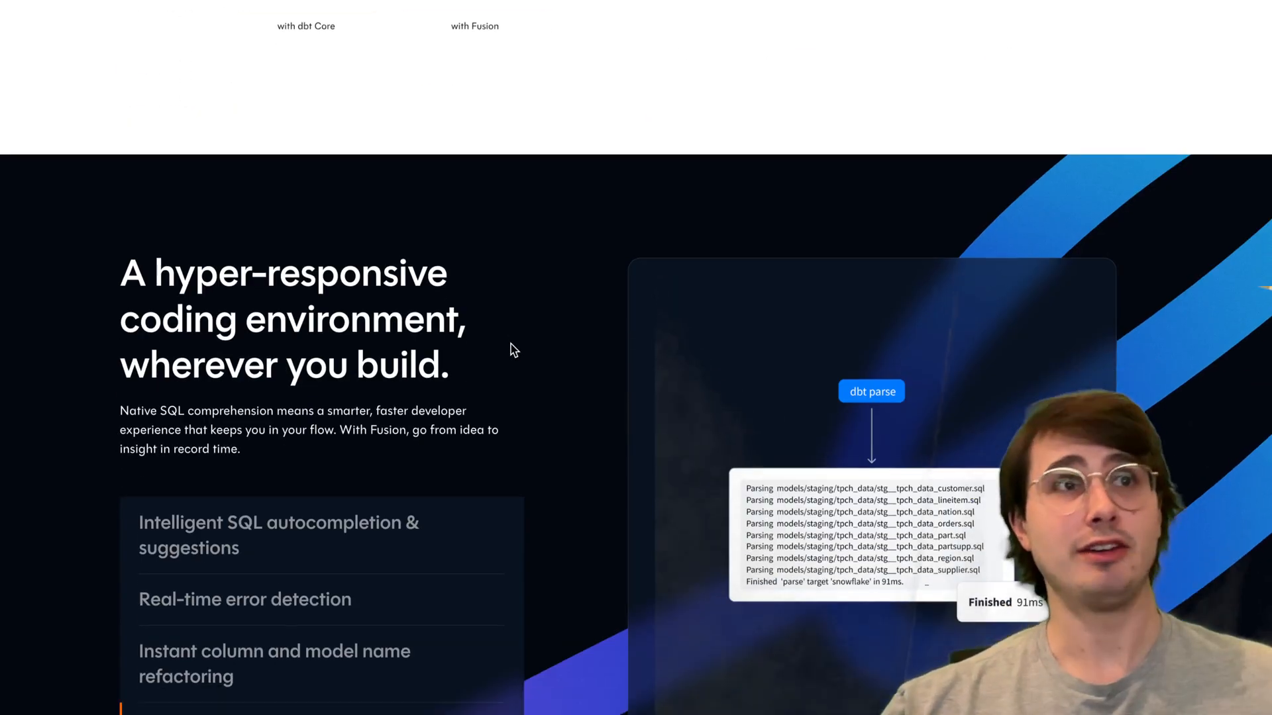
Step: Scroll past the real-time error detection features down to 'Slash your warehouse compute costs' with its lineage diagram
scroll("down", 3)
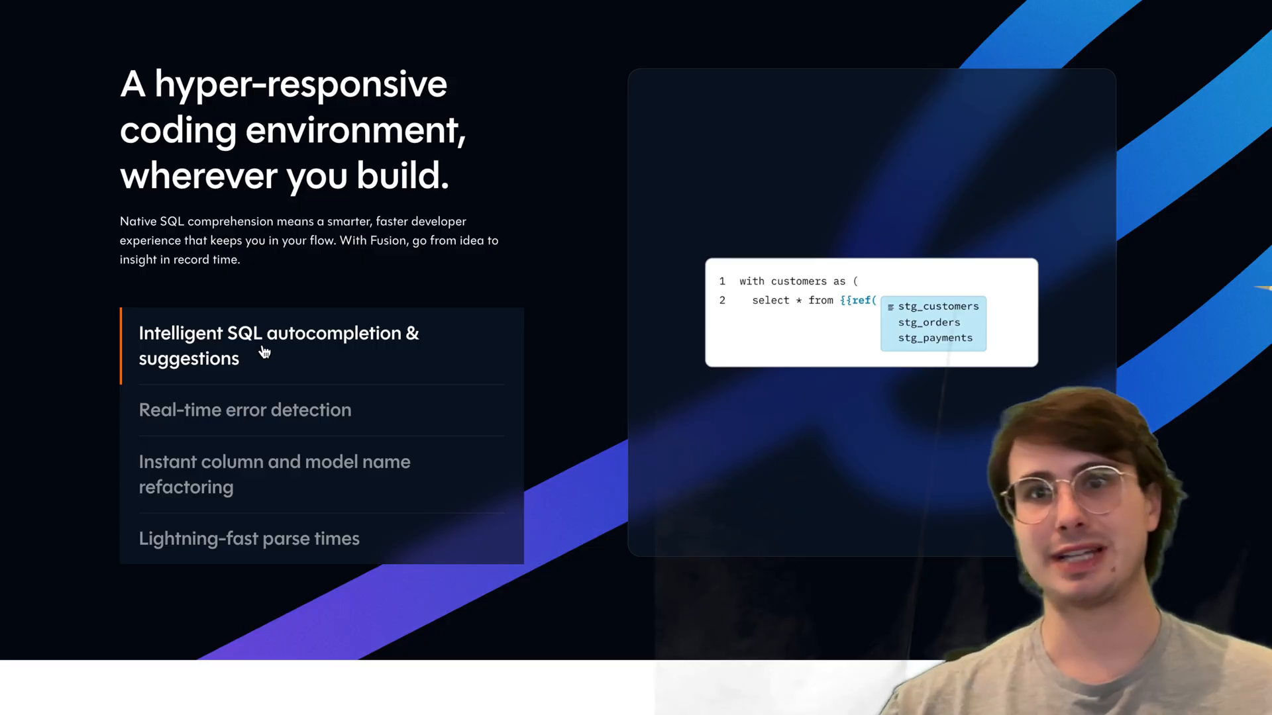
mouse_move(391, 523)
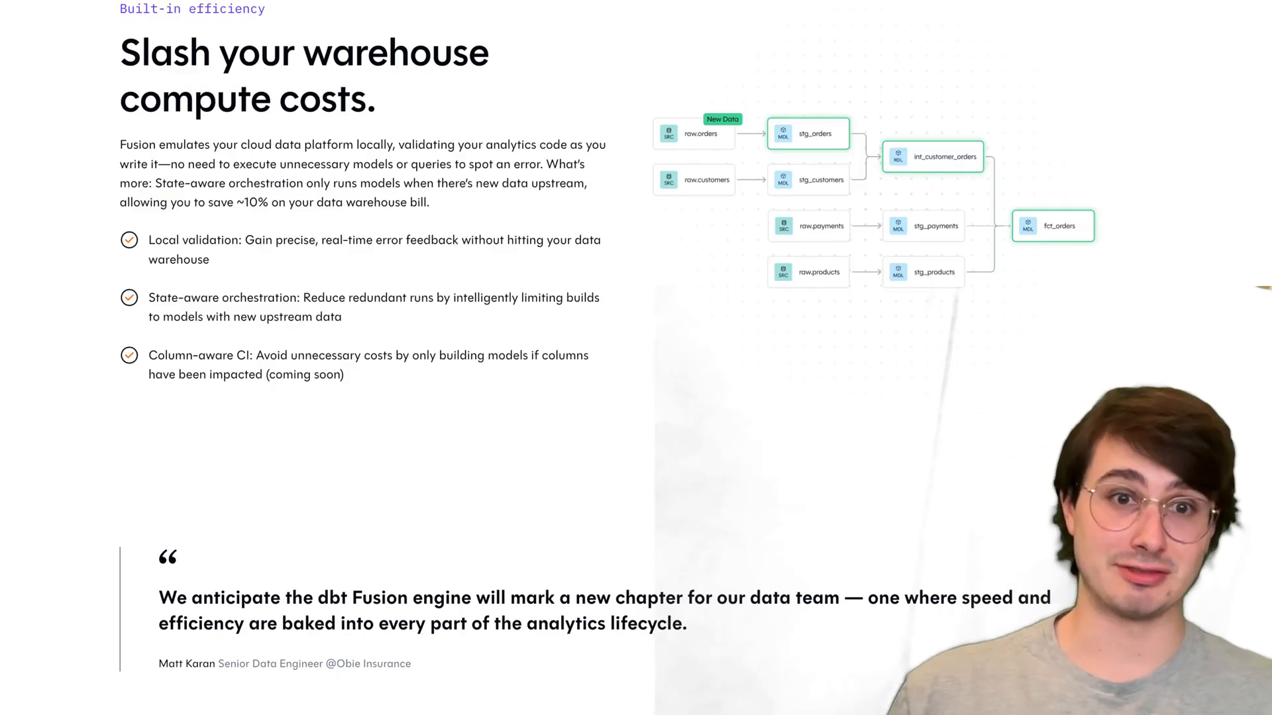
mouse_move(596, 405)
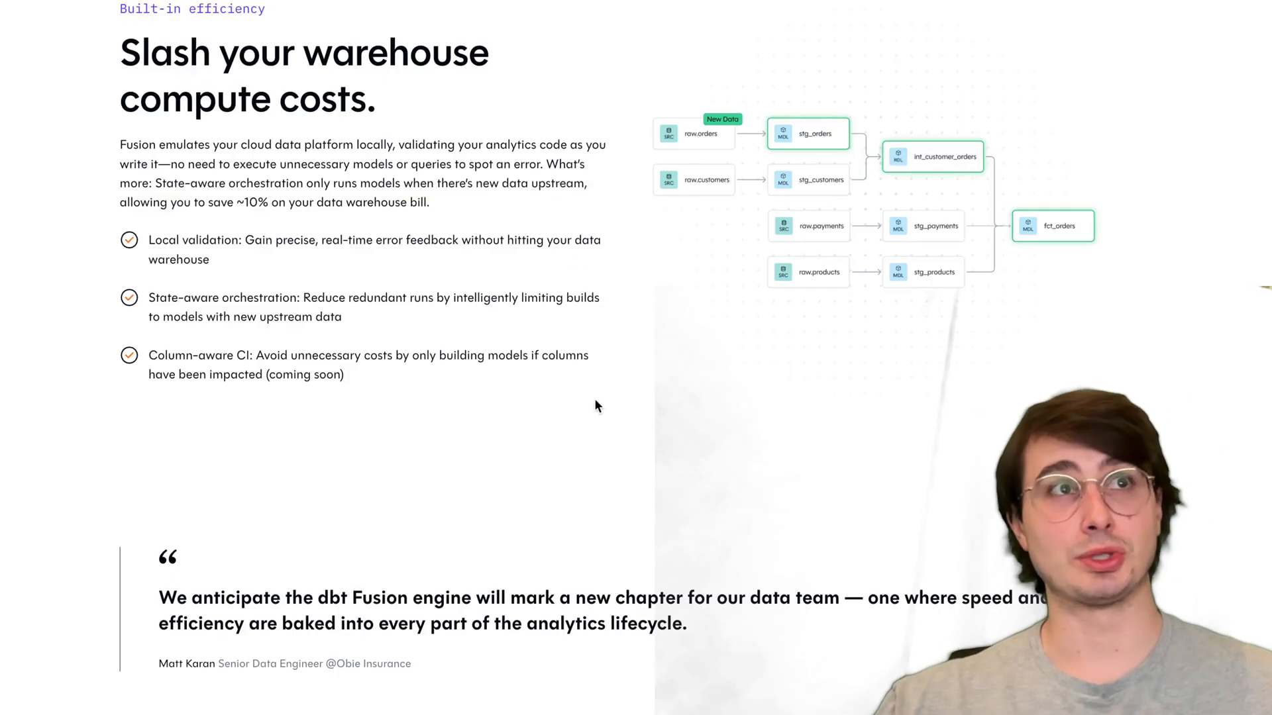
mouse_move(580, 457)
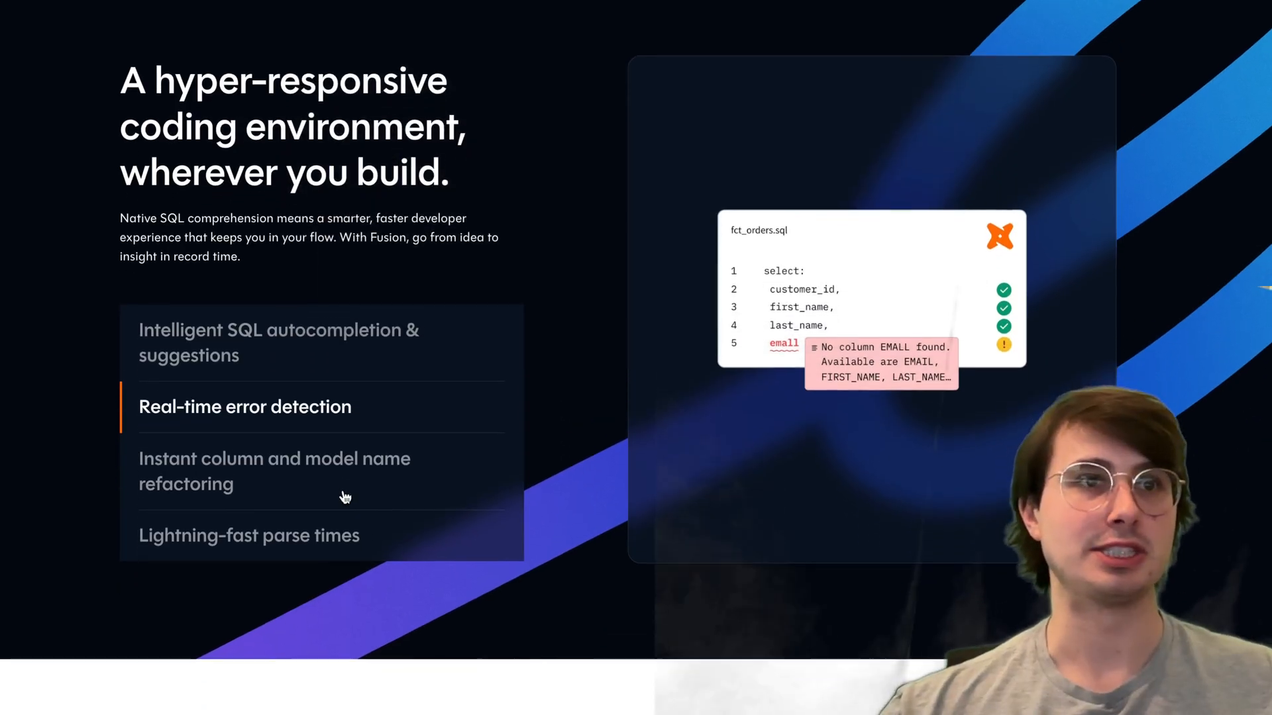
scroll("down", 3)
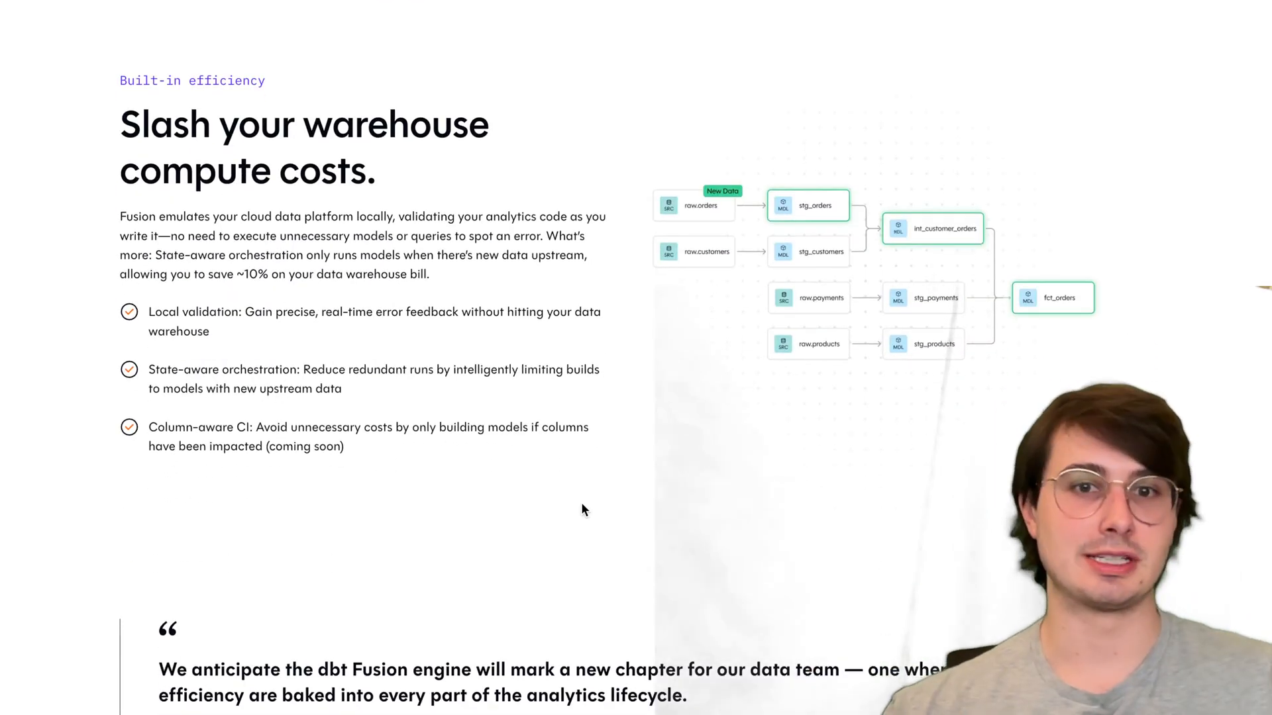
mouse_move(806, 382)
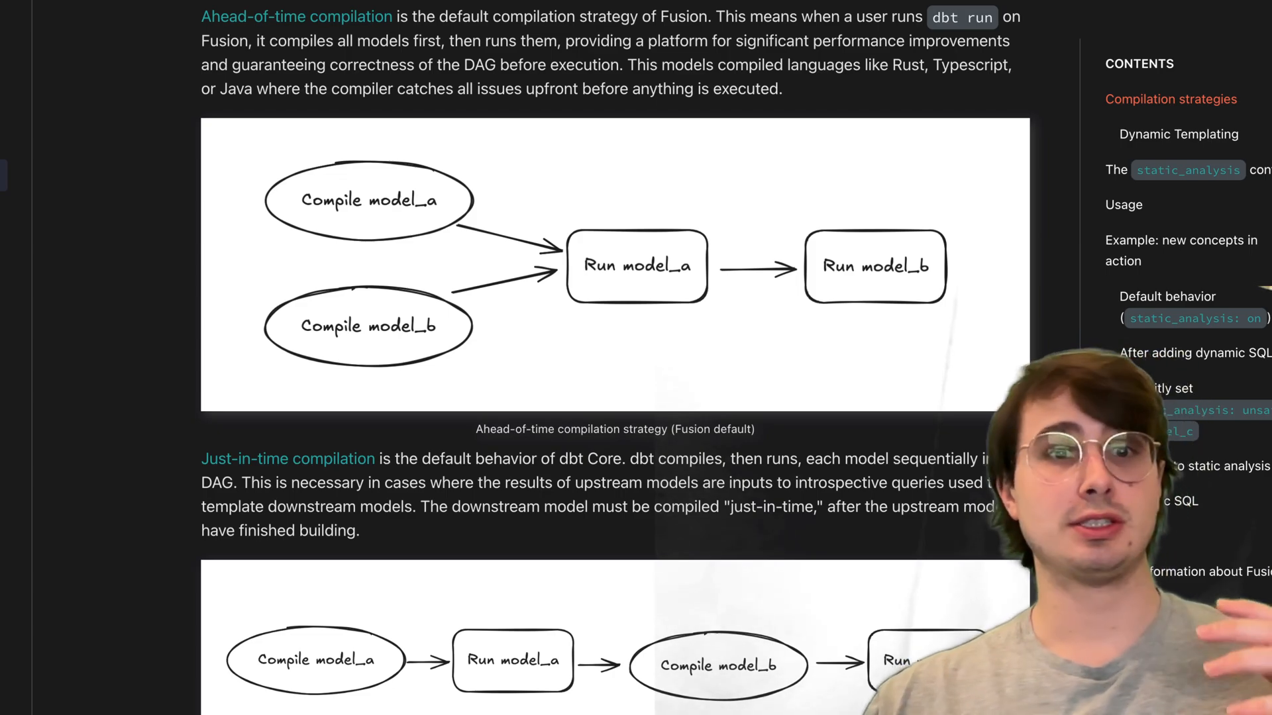
Step: Scroll through 'The static_analysis config' and 'Usage' CLI flag docs before switching to VS Code
scroll("down", 3)
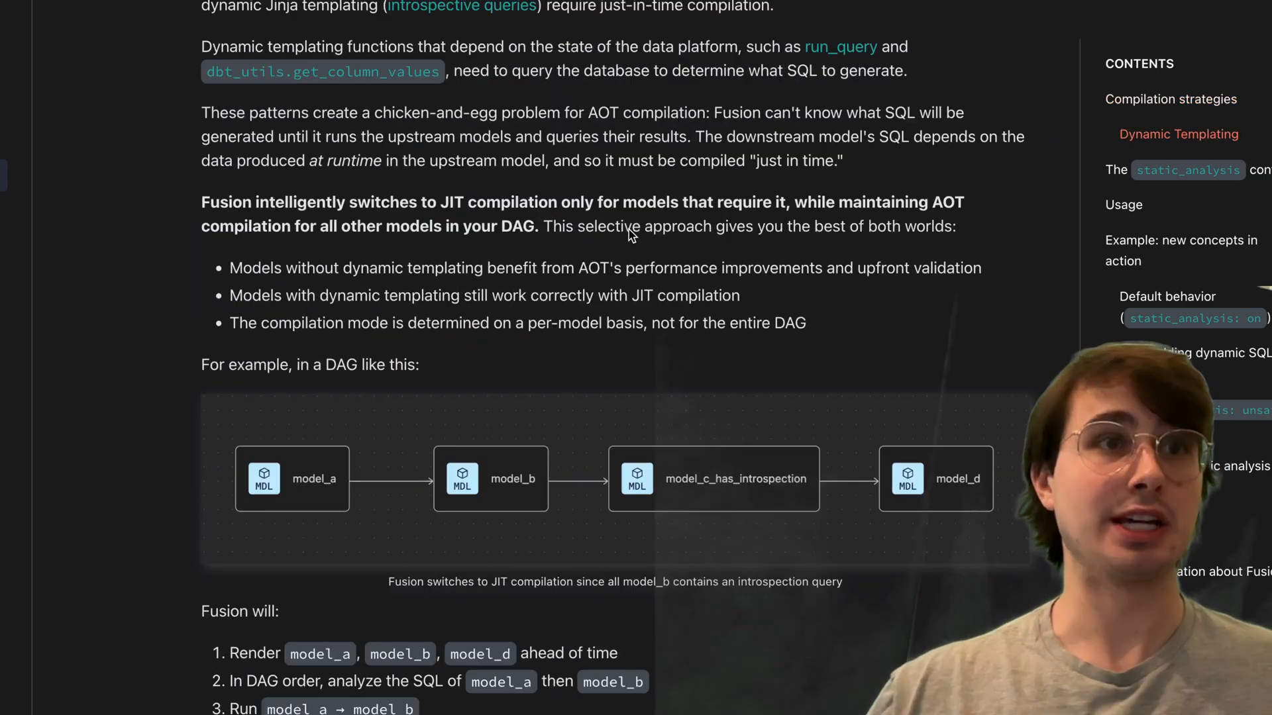
scroll("down", 3)
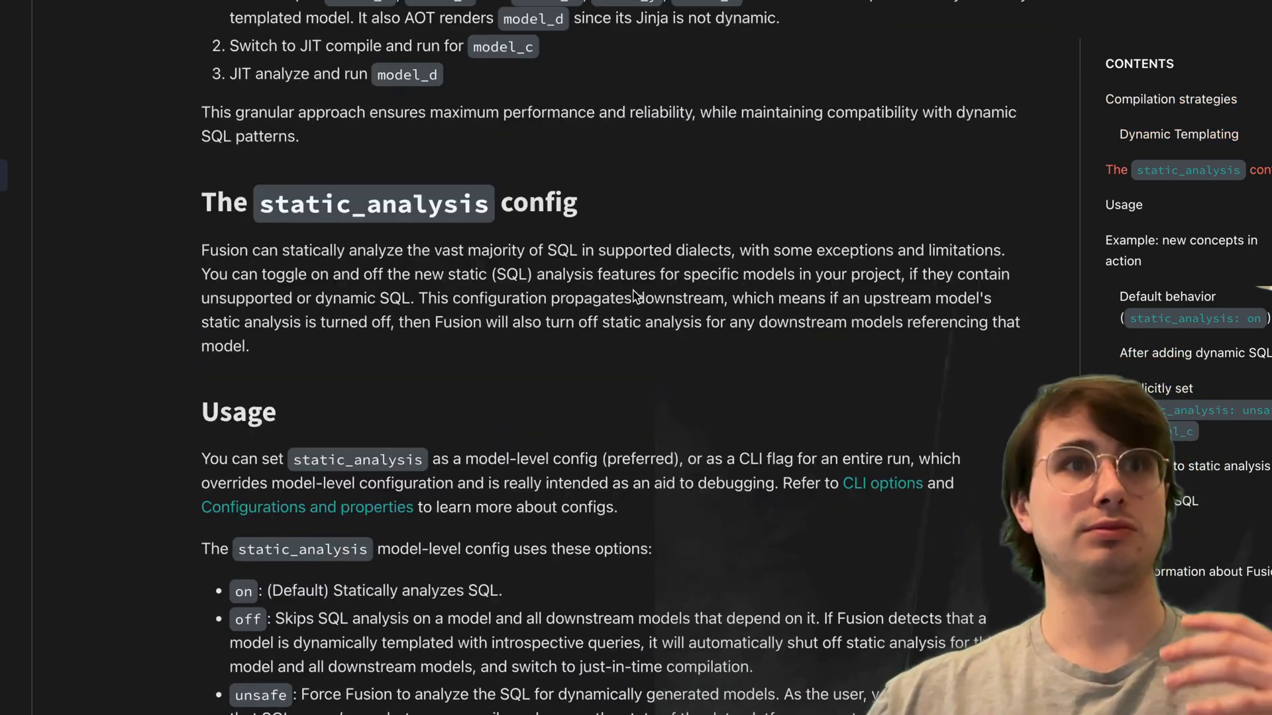
scroll("down", 3)
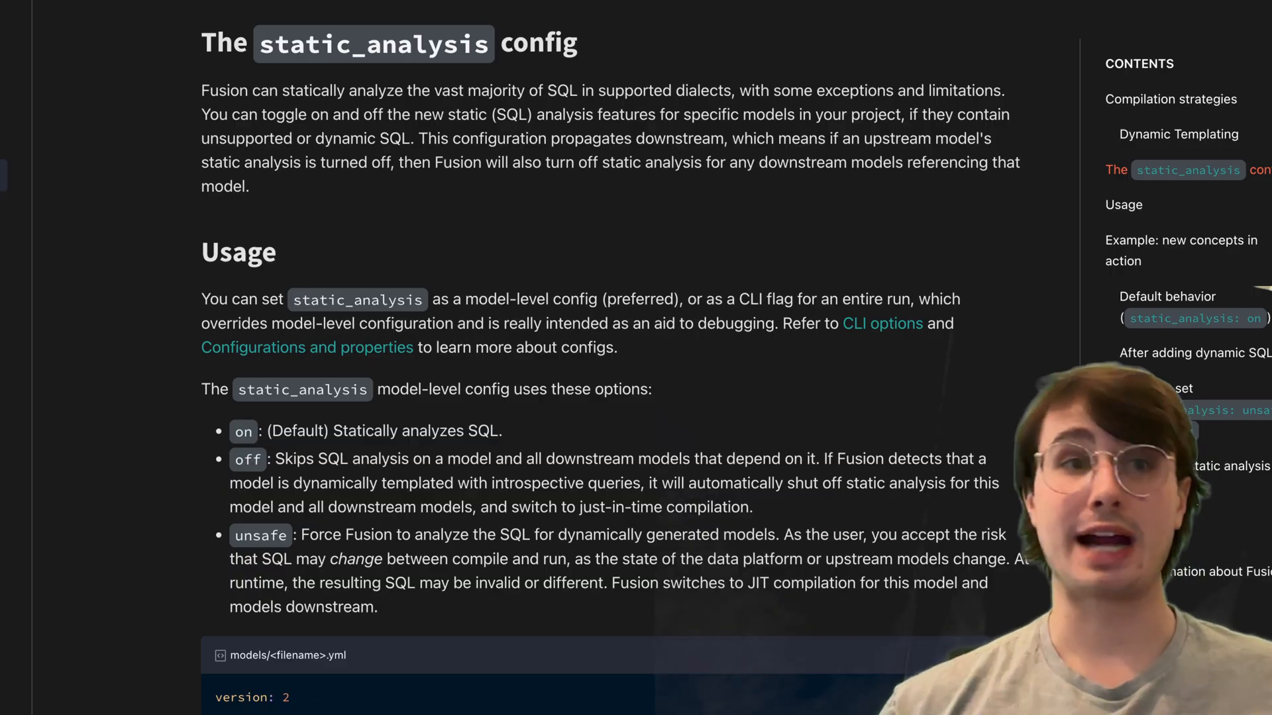
scroll("down", 3)
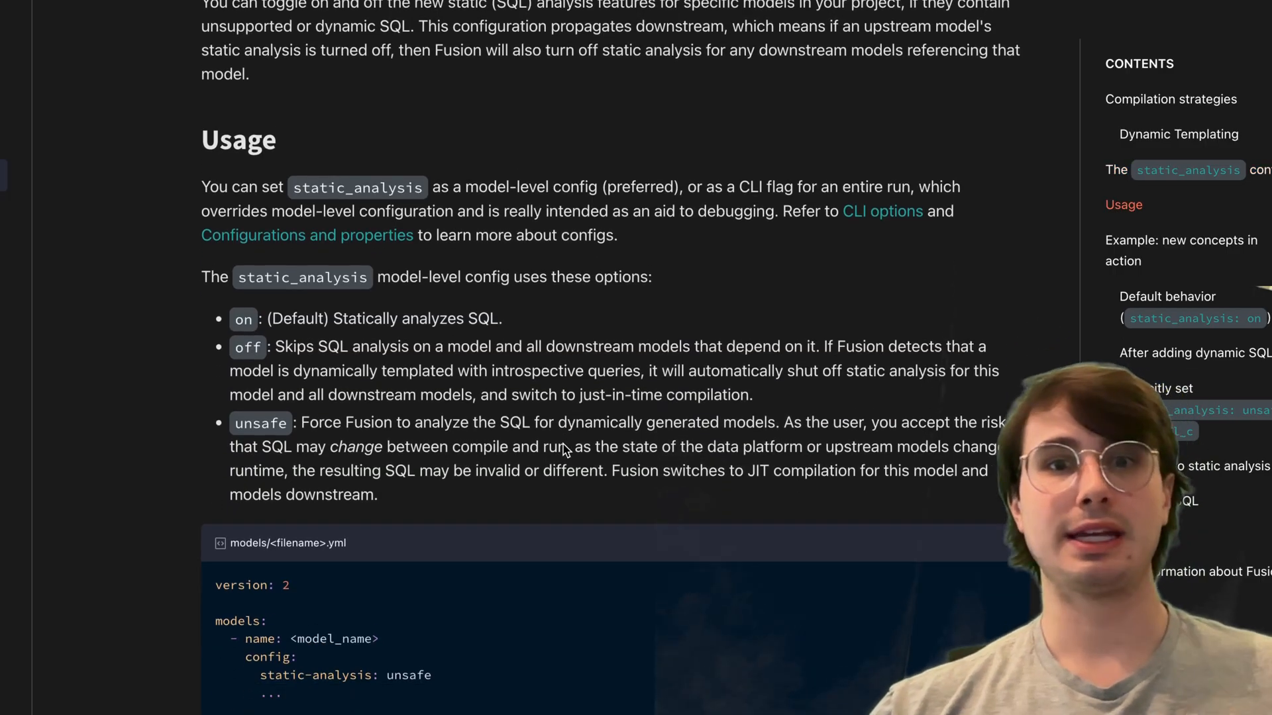
scroll("down", 3)
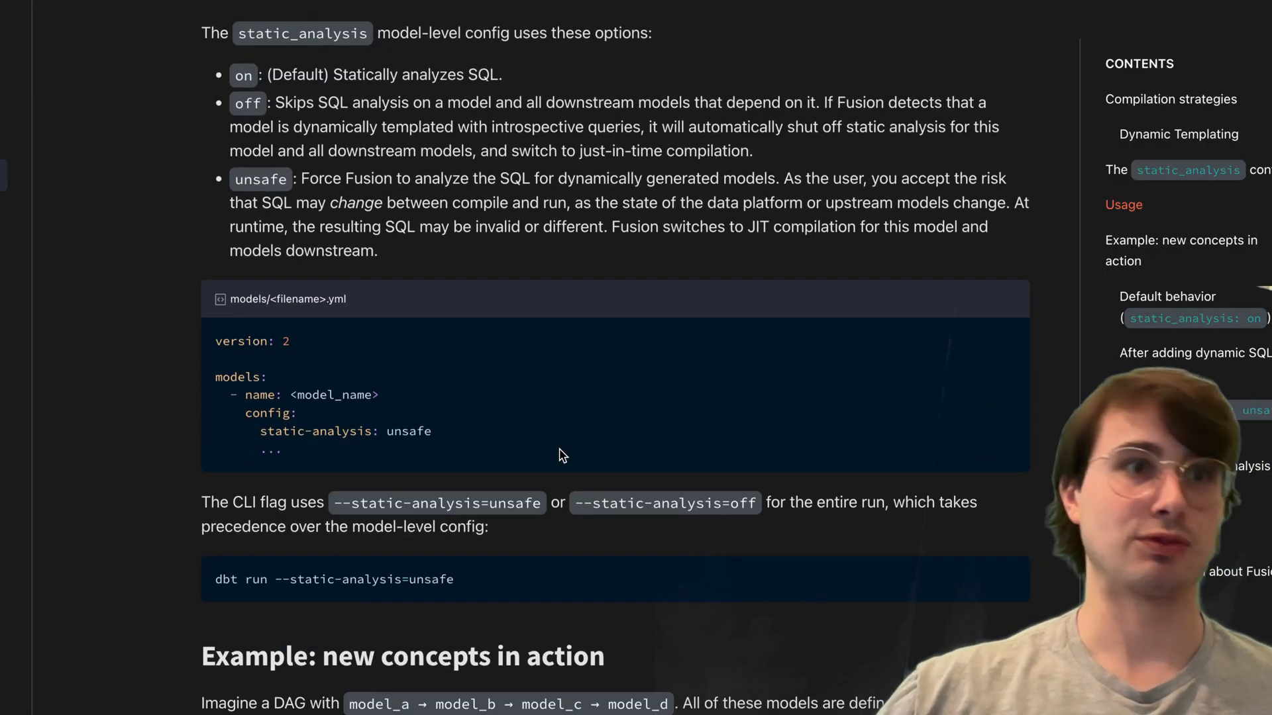
scroll("down", 3)
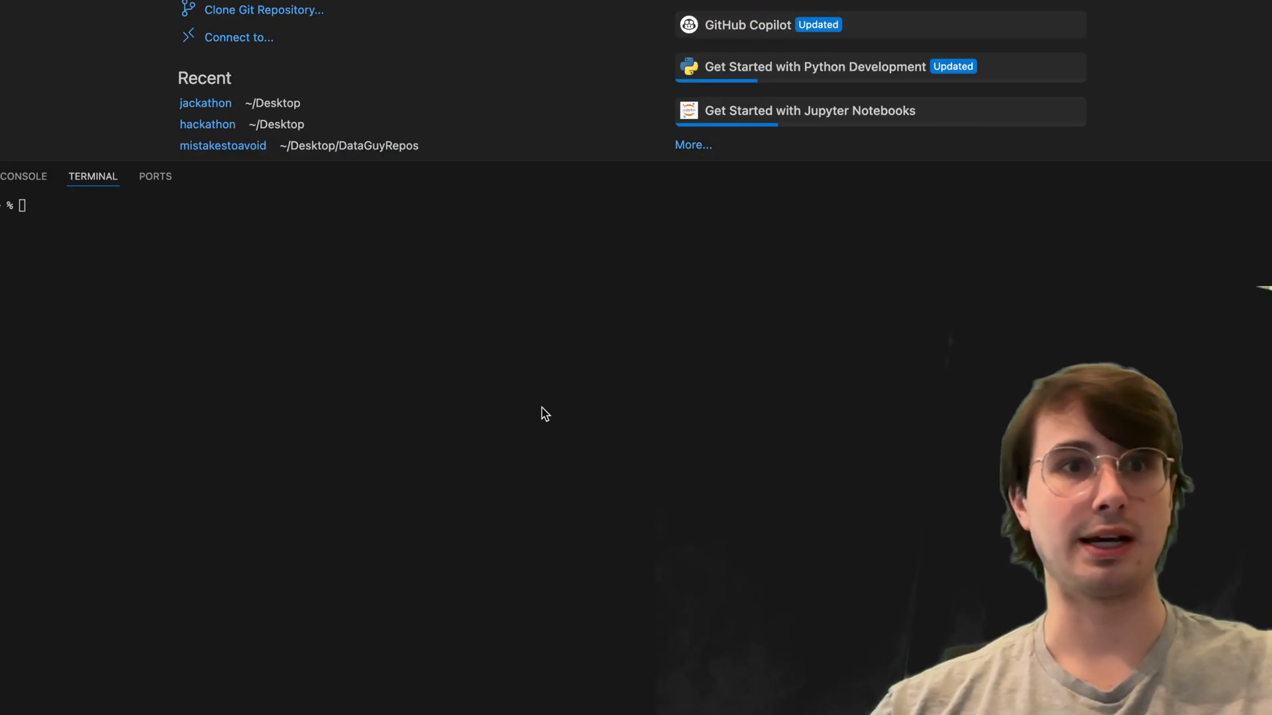
Step: Run the curl install.sh command with --update to install dbt Fusion Engine 2.0.0-beta.13
type("curl -fsSL https://public.cdn.getdbt.com/fs/install/install.sh | sh -s -- --update")
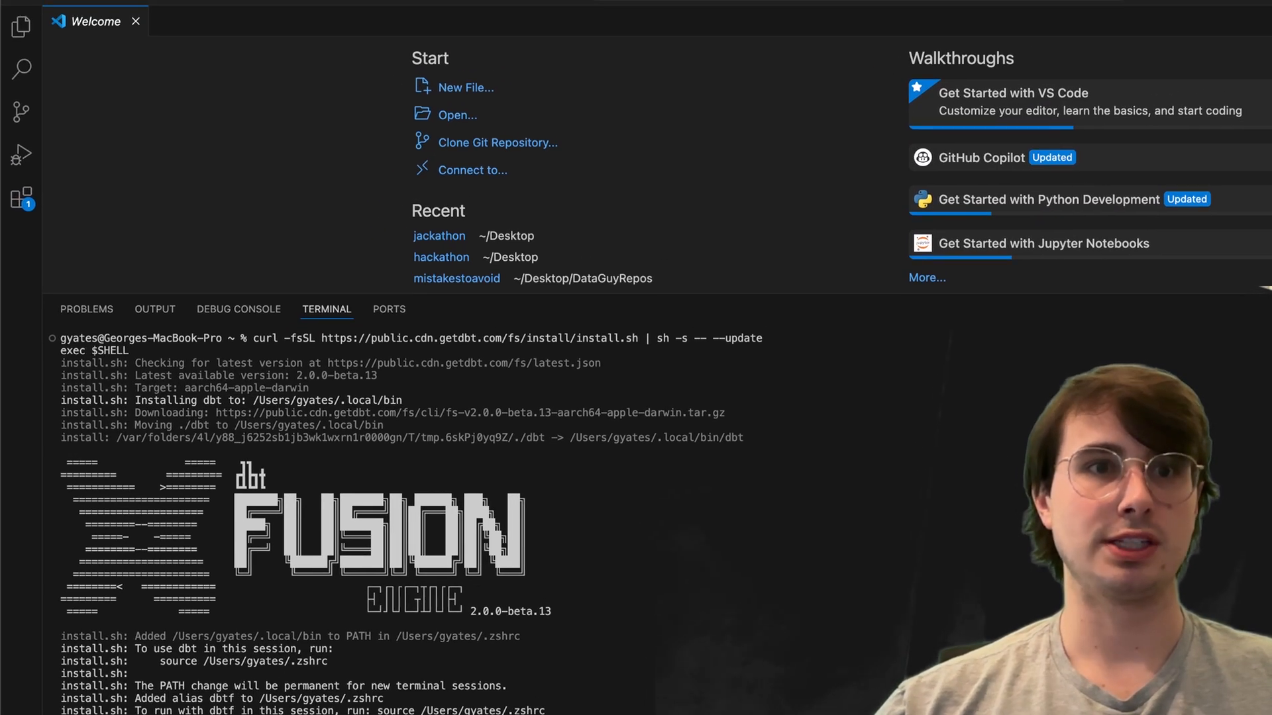
Step: Search the Extensions marketplace for 'dbt fu' to find the official dbt Labs extension
left_click(22, 154)
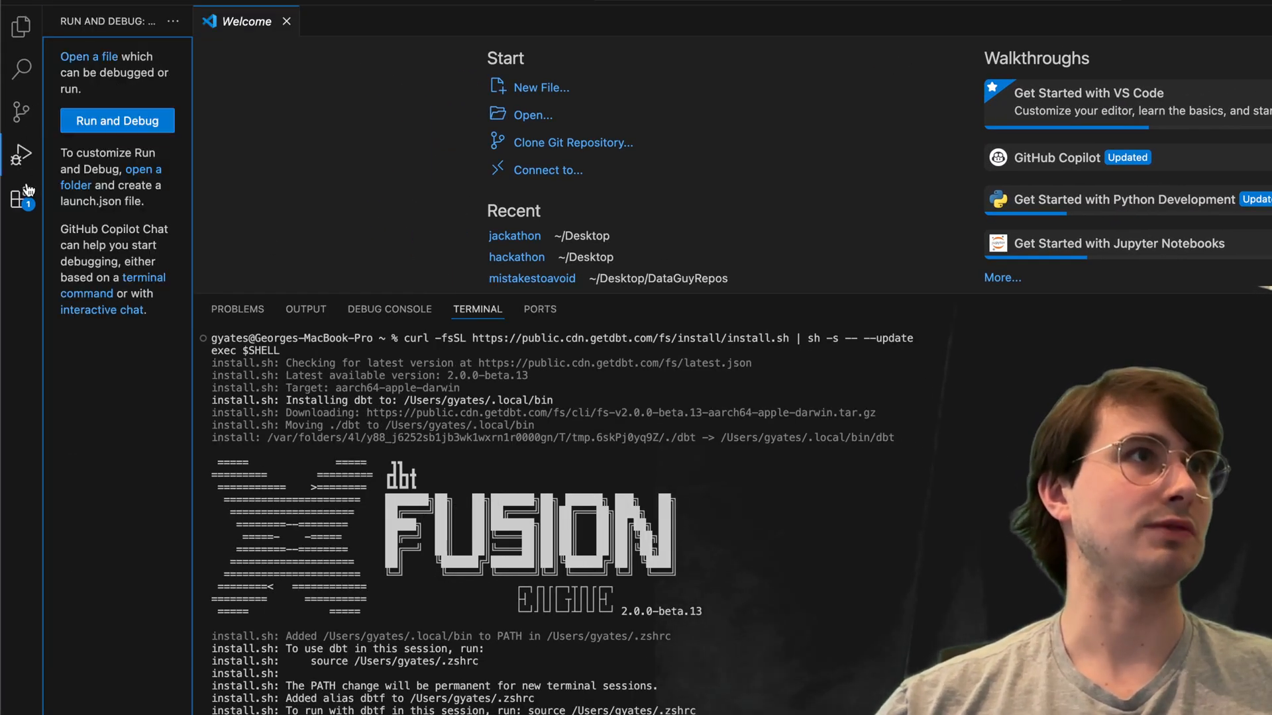
left_click(20, 199)
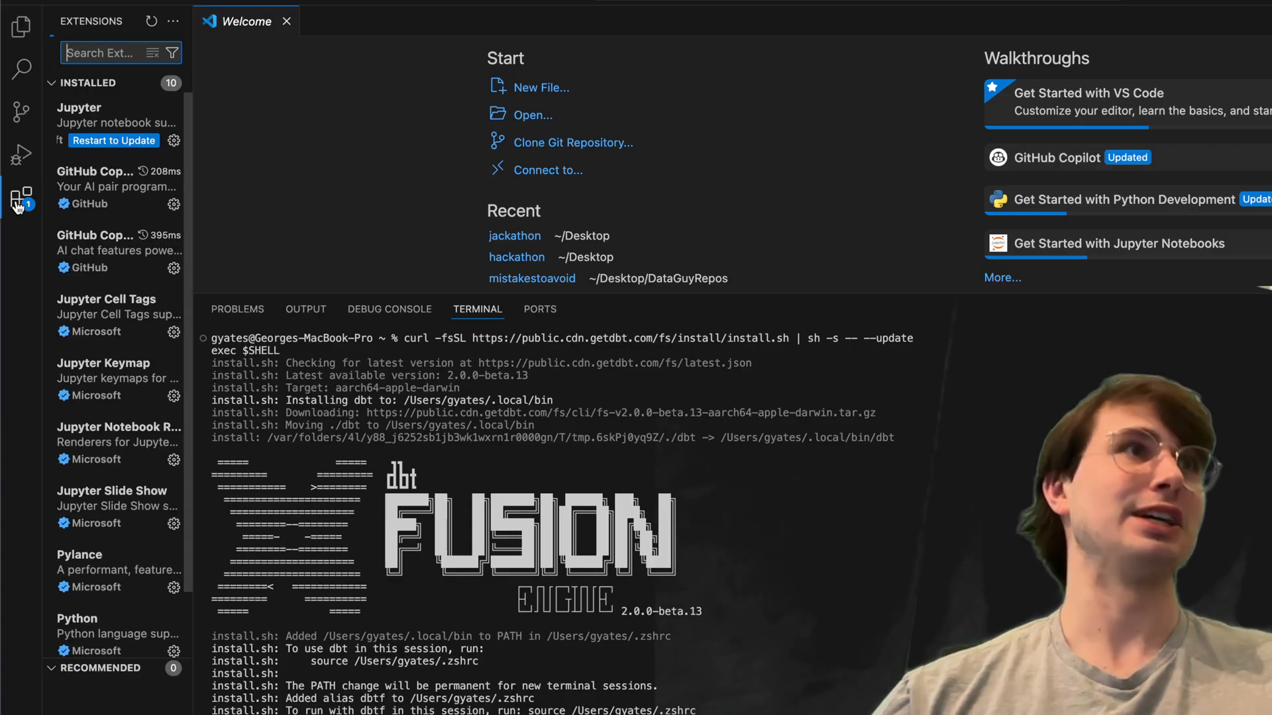
type("dbt fusion")
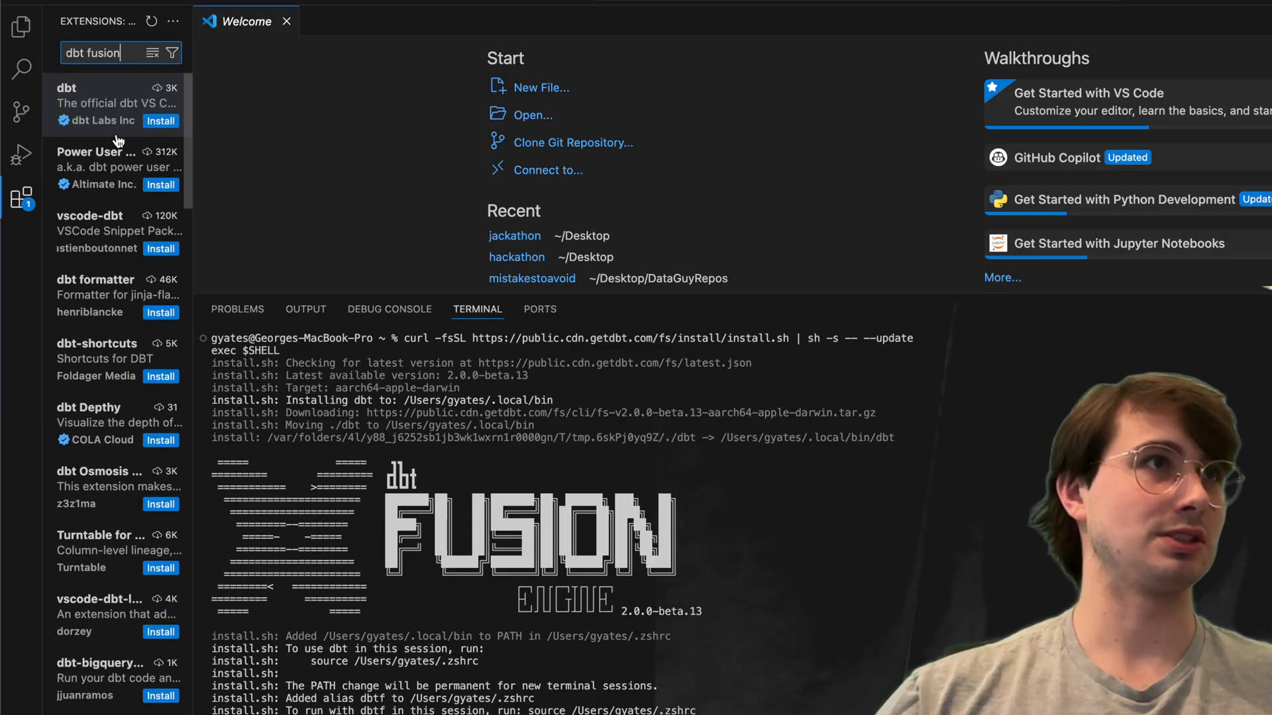
mouse_move(114, 405)
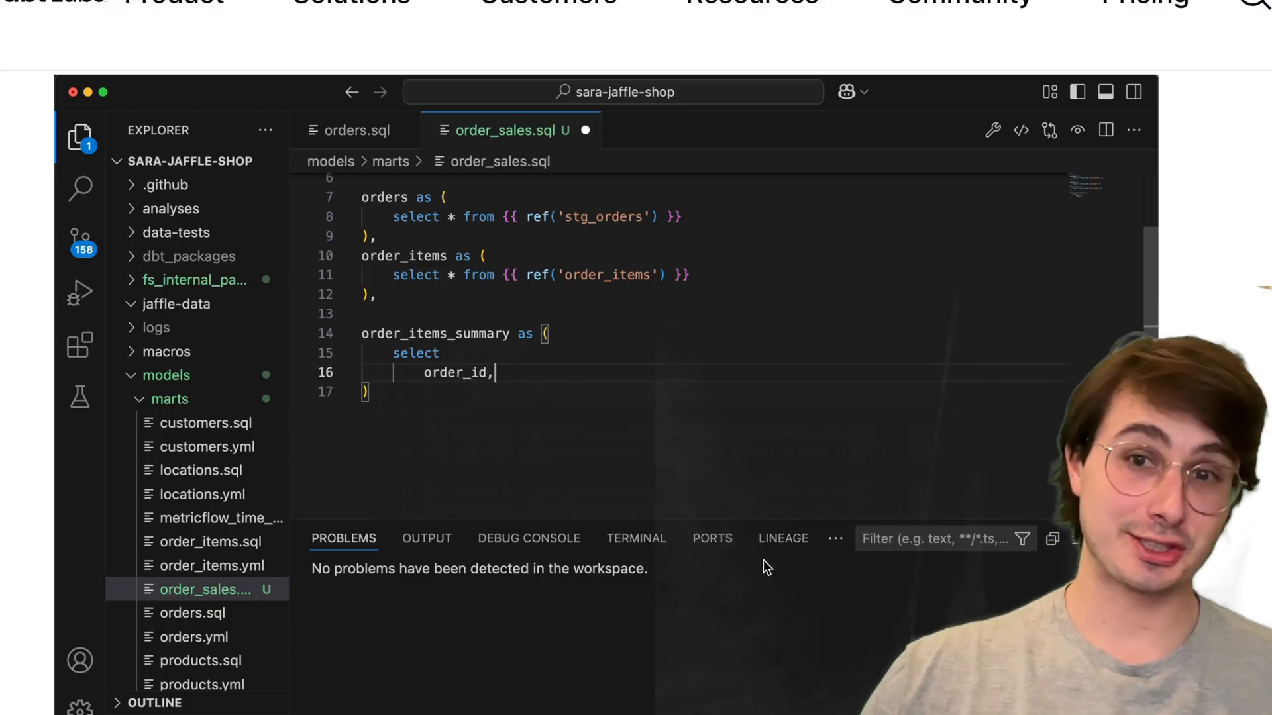
Step: Enter 'sum(supply),' in the demo while moving down to the dbt MCP Server announcement
type("sum(supply_cost) as order_cost")
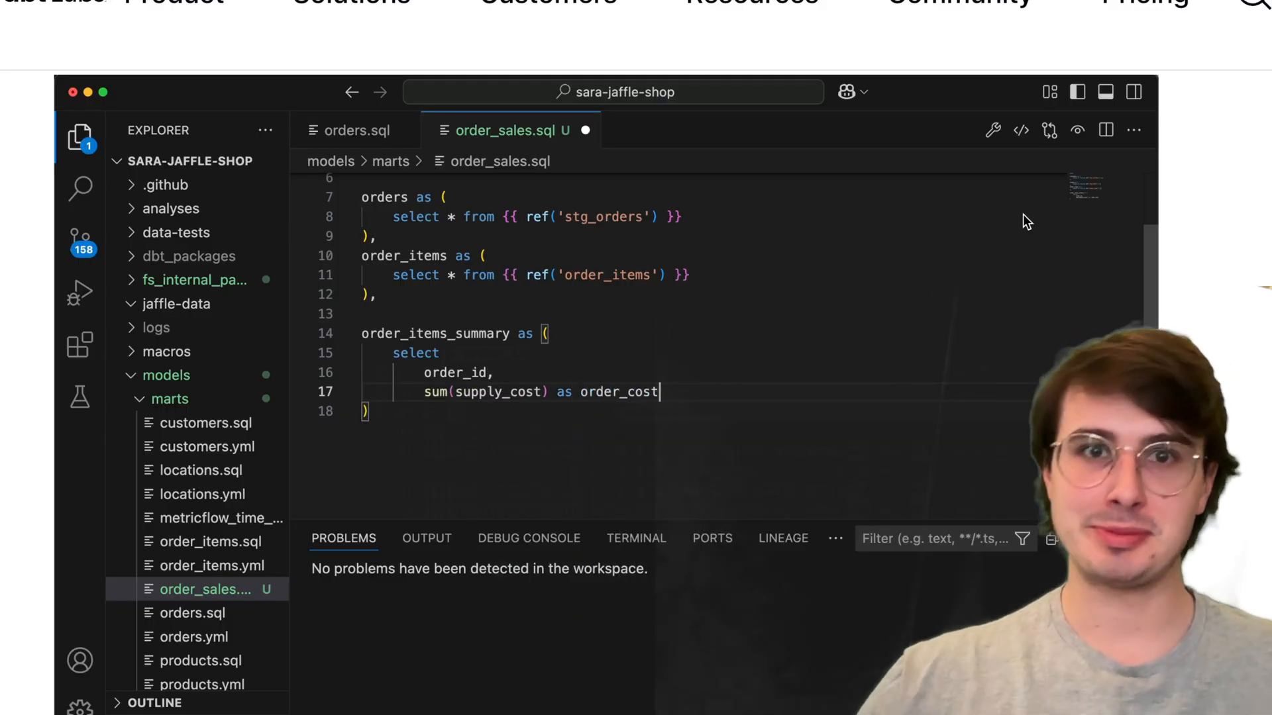
type(",")
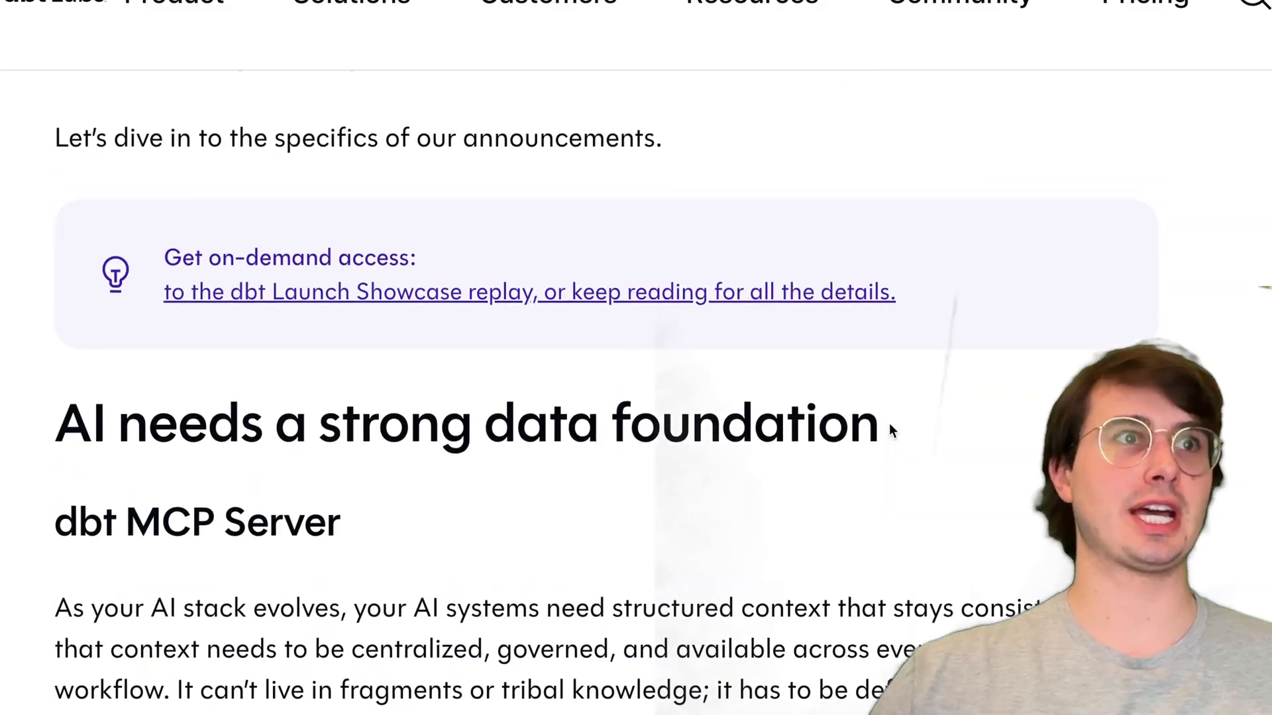
scroll("down", 3)
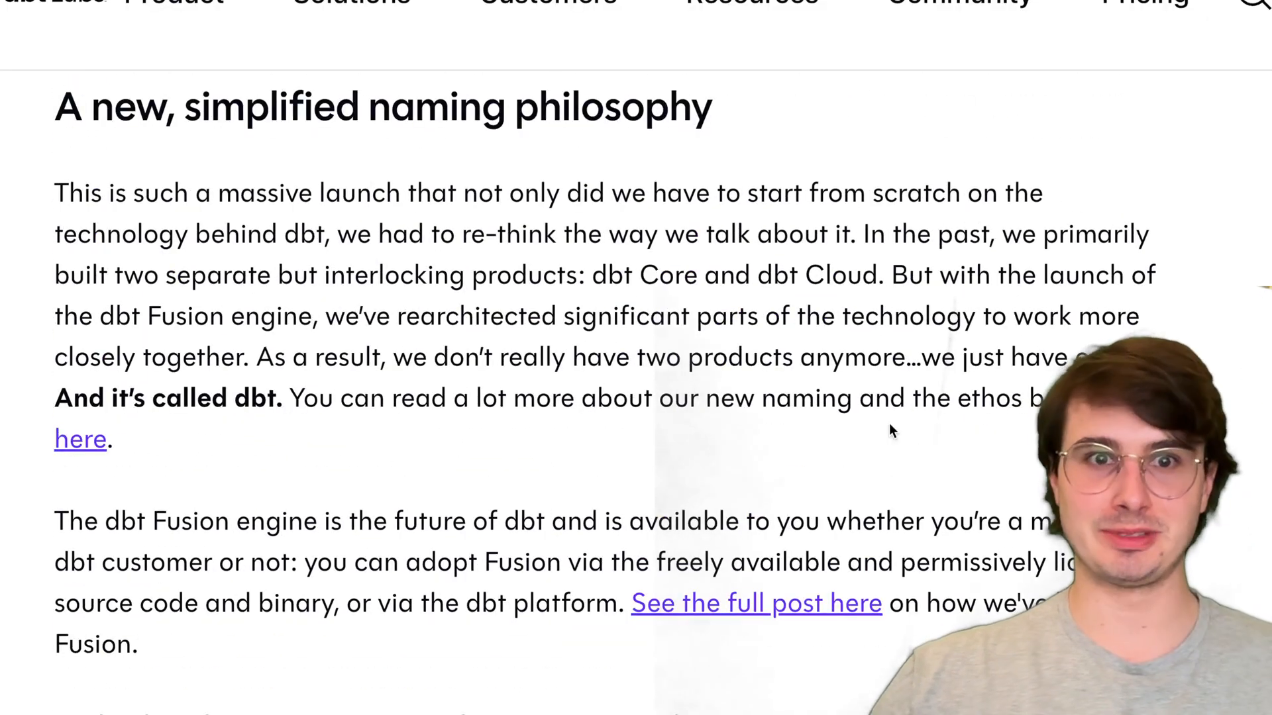
scroll("down", 3)
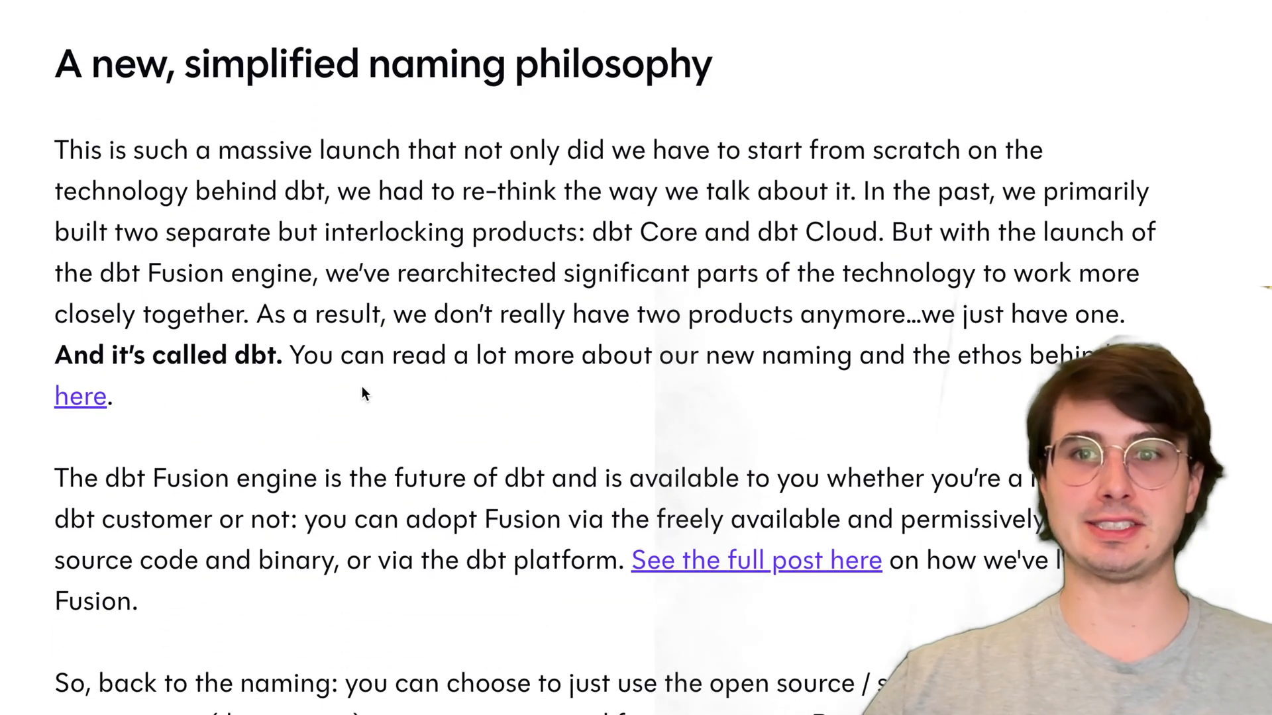
scroll("down", 3)
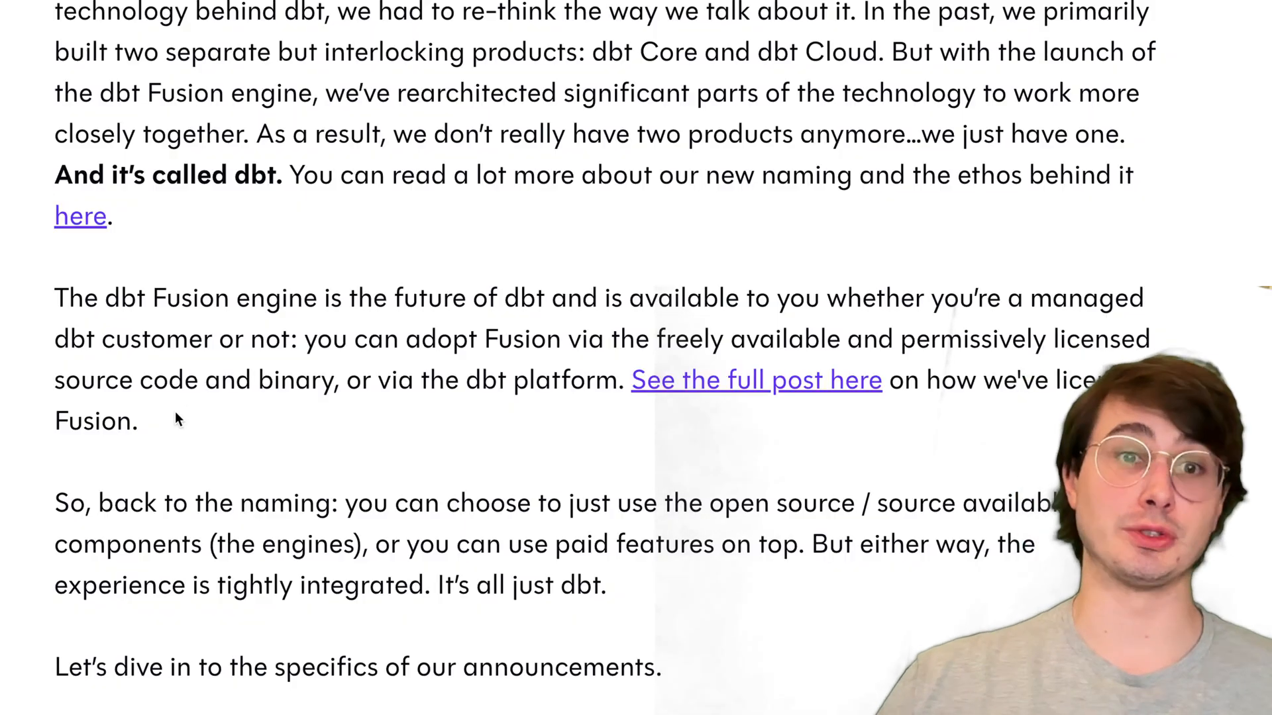
left_click_drag(55, 297, 137, 421)
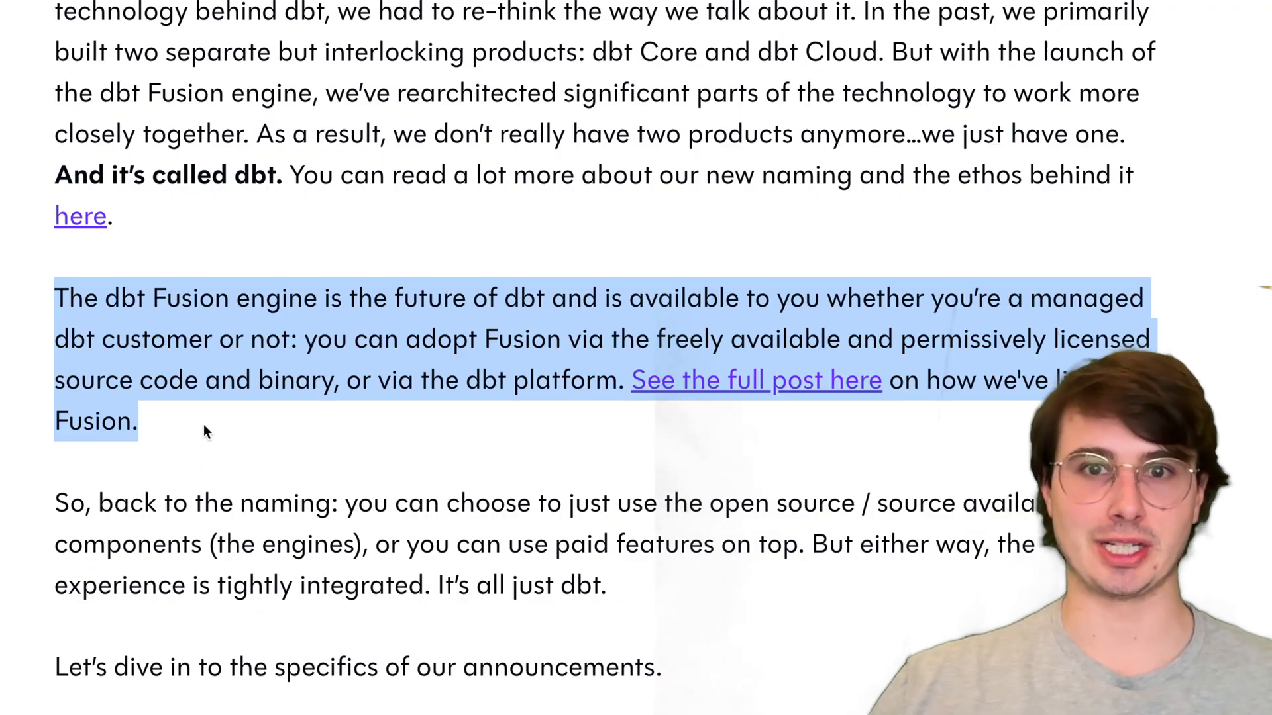
mouse_move(258, 175)
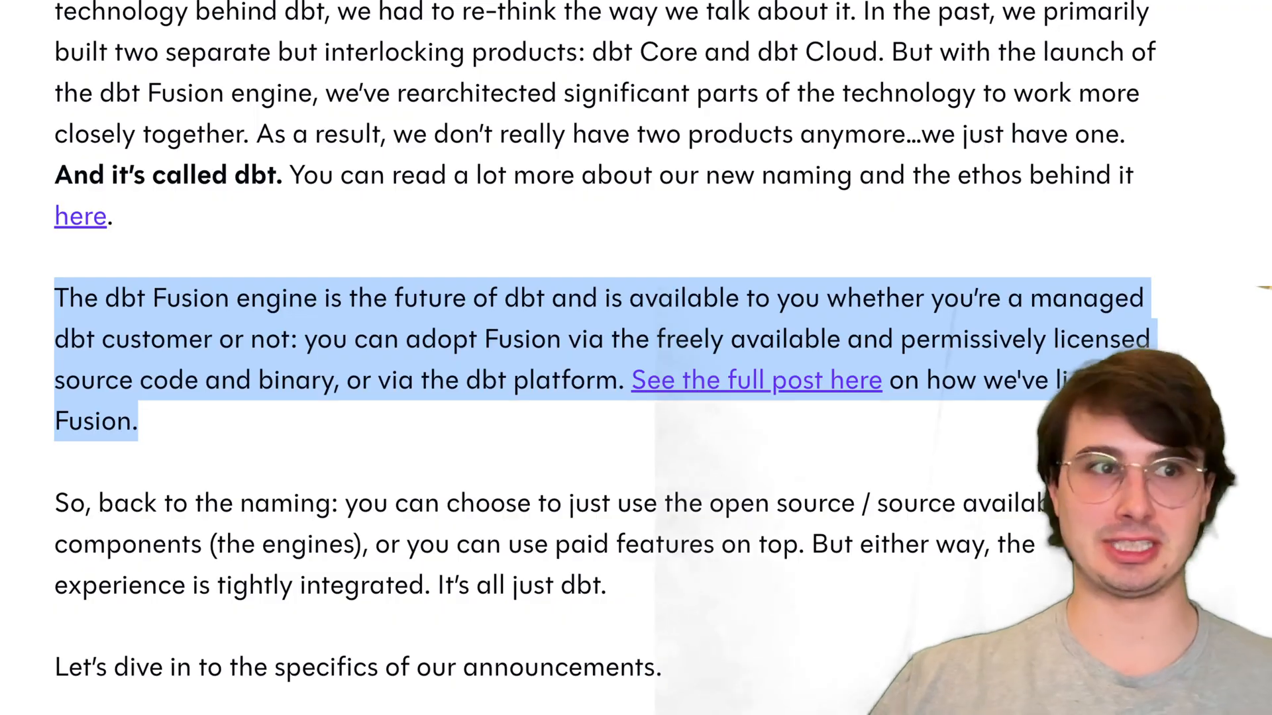
mouse_move(586, 104)
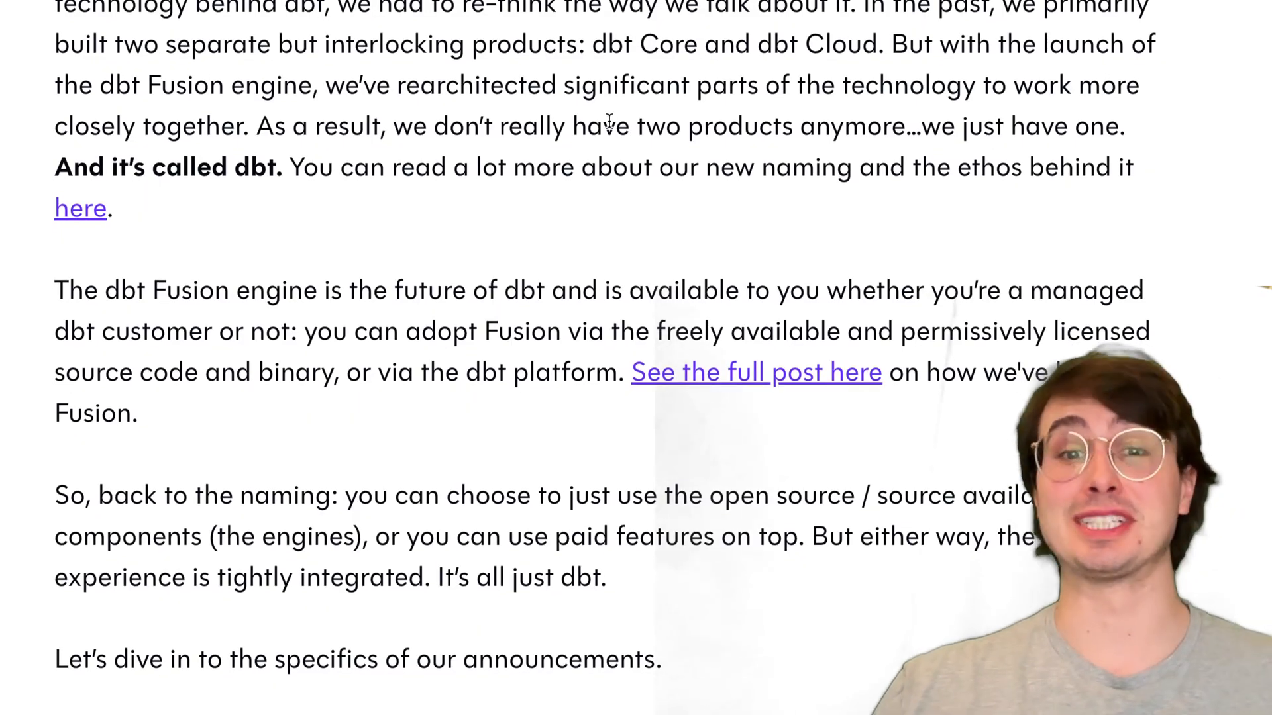
Step: Scroll through the dbt MCP Server section until the Fusion-powered VS Code extension heading is at the top
scroll("down", 3)
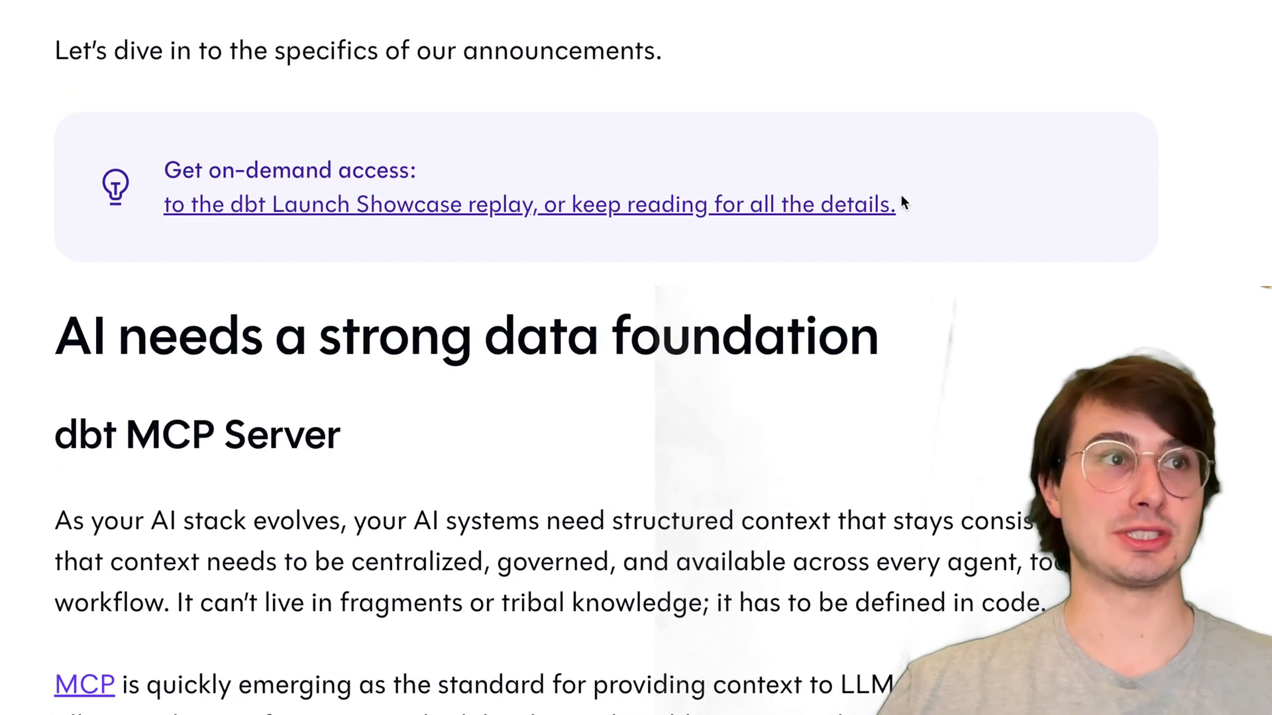
scroll("down", 3)
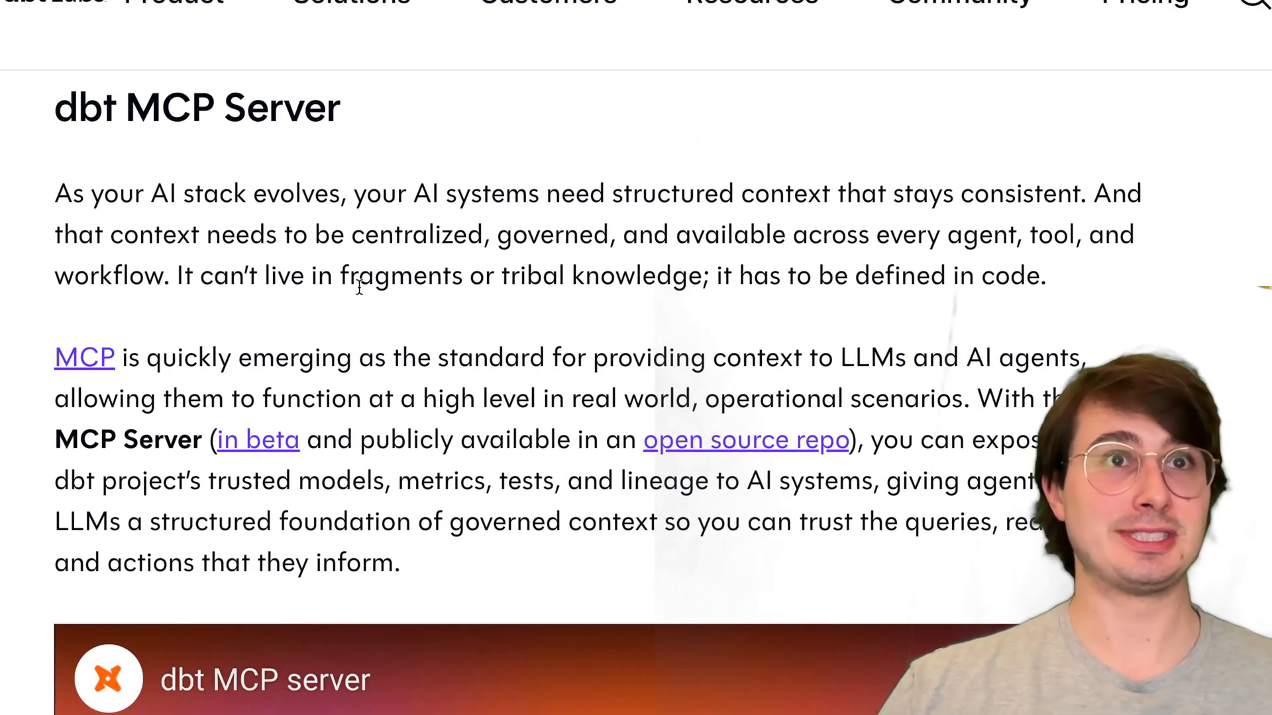
scroll("up", 3)
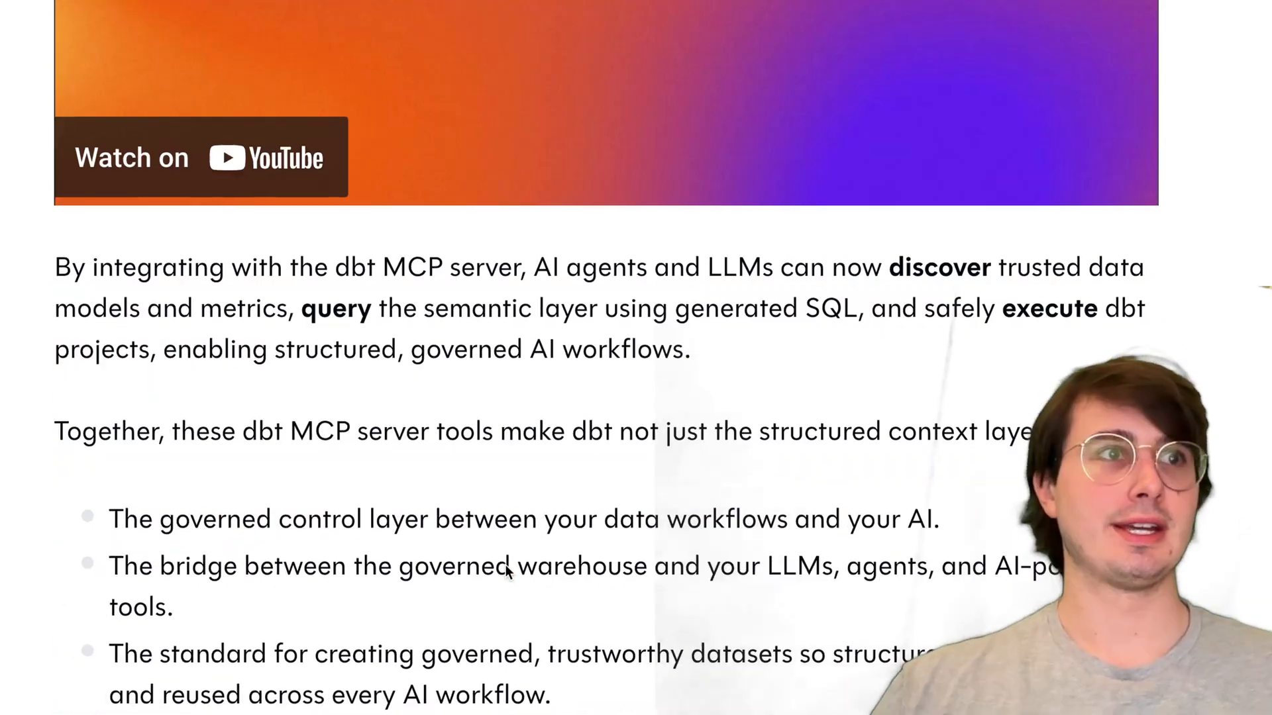
scroll("down", 3)
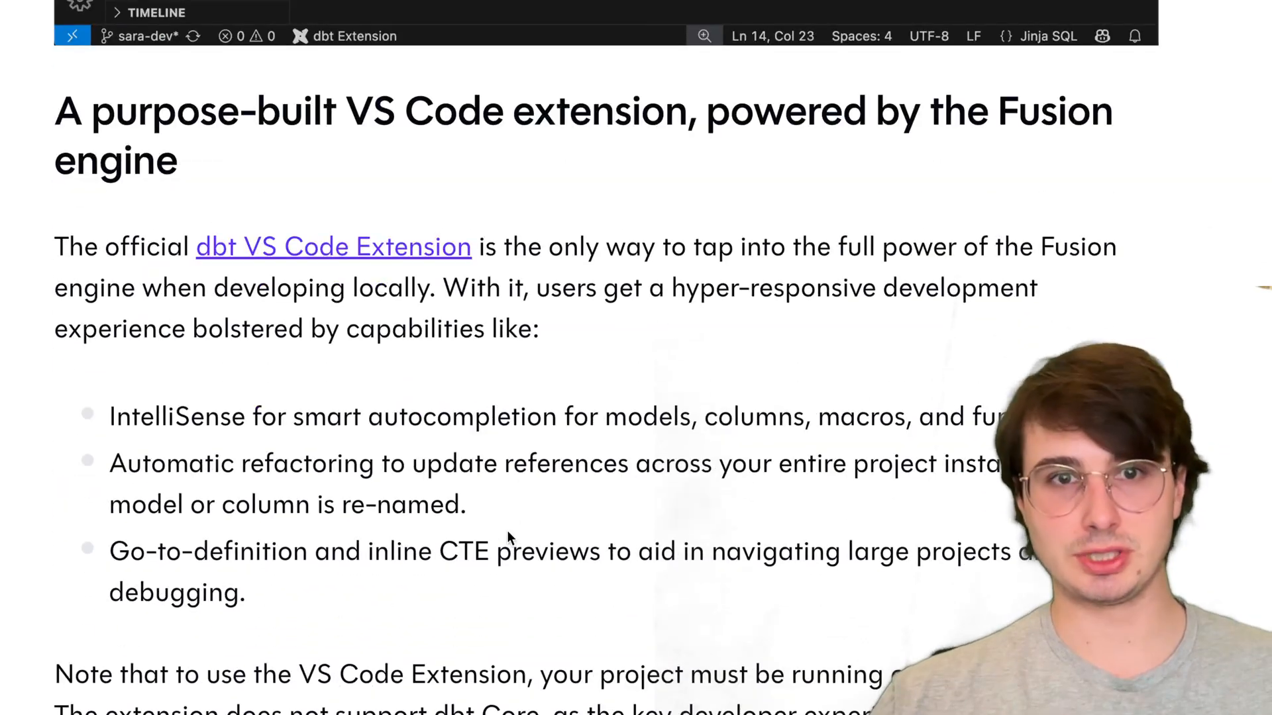
Step: Scroll to the 'Empowering analysts with dbt Canvas' heading and the visual development environment subsection
scroll("down", 3)
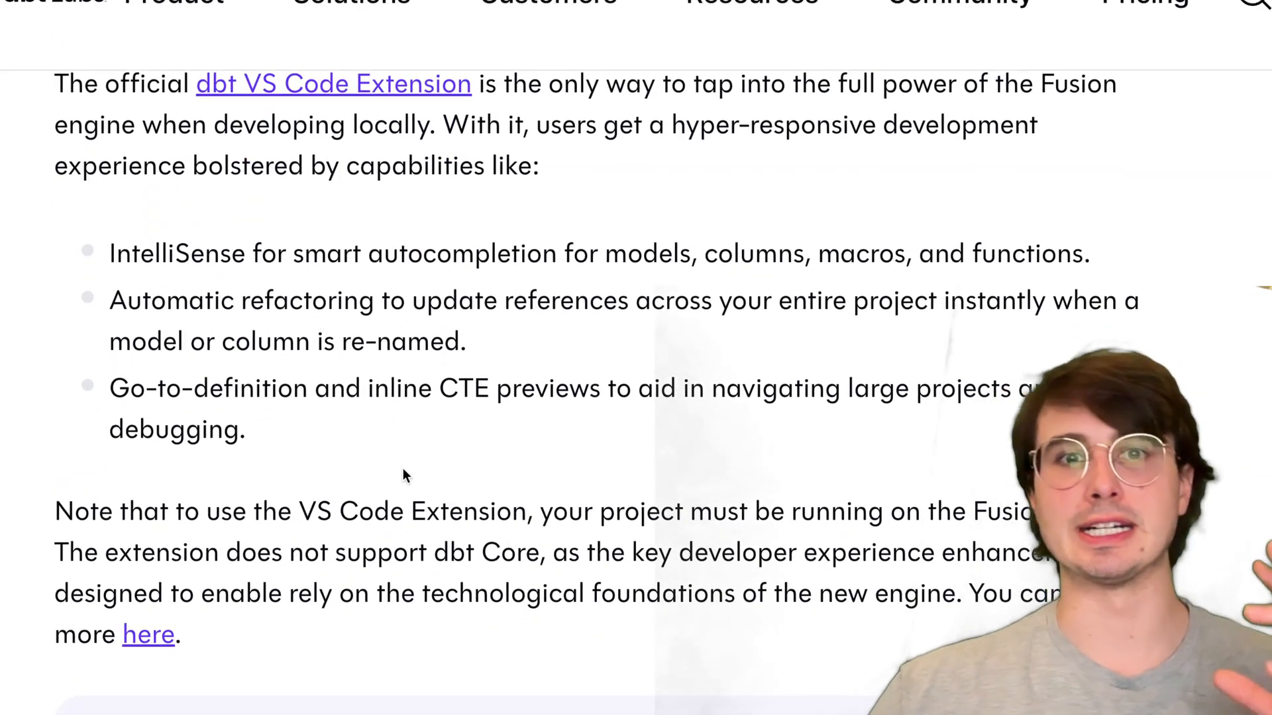
scroll("down", 3)
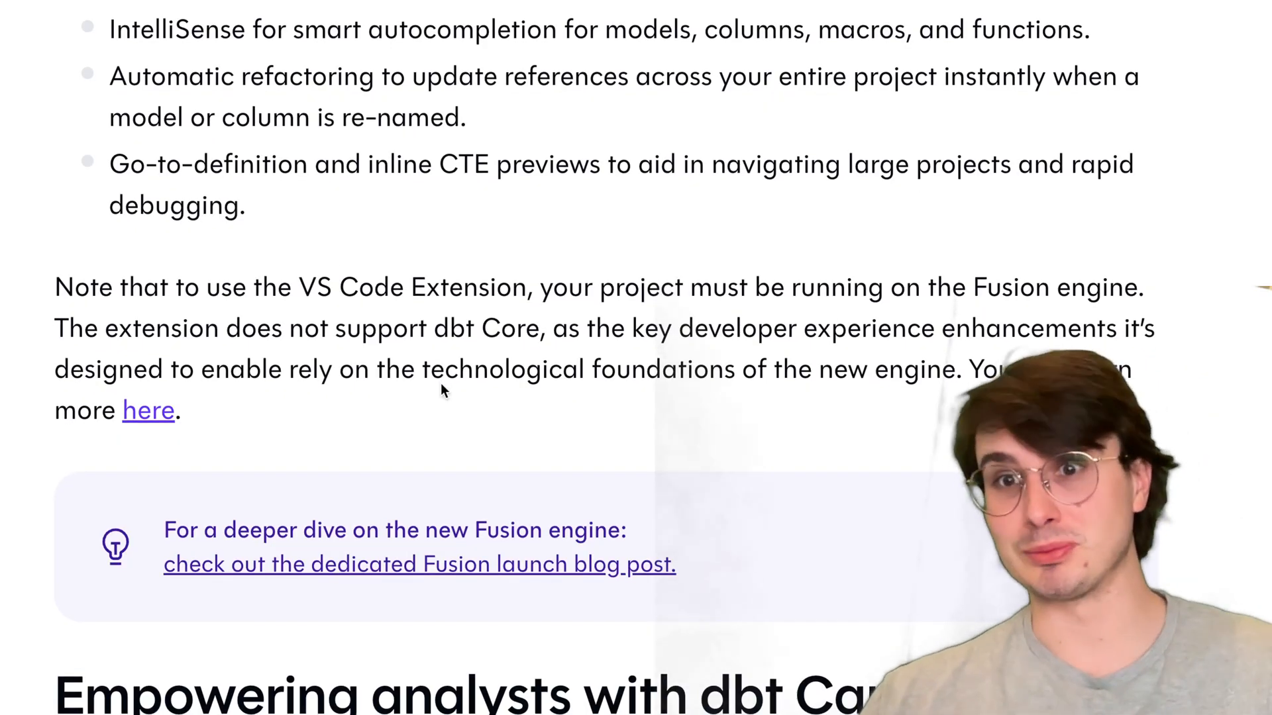
scroll("down", 3)
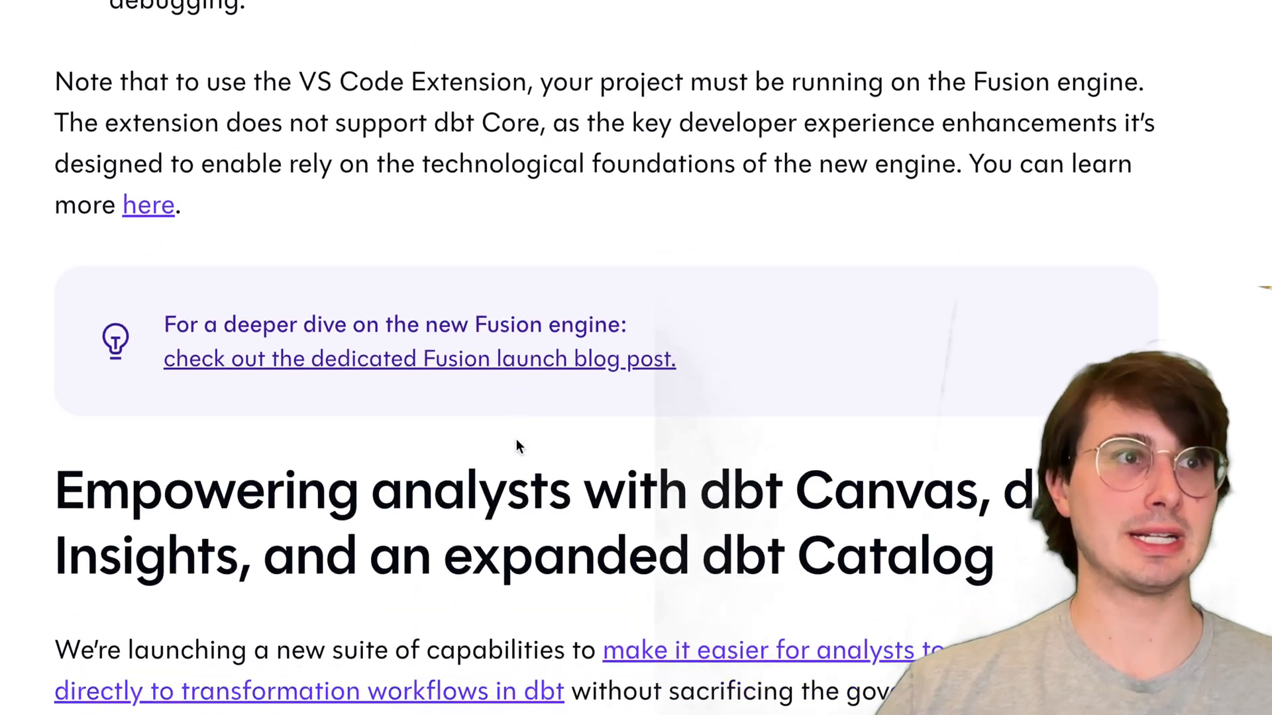
scroll("down", 3)
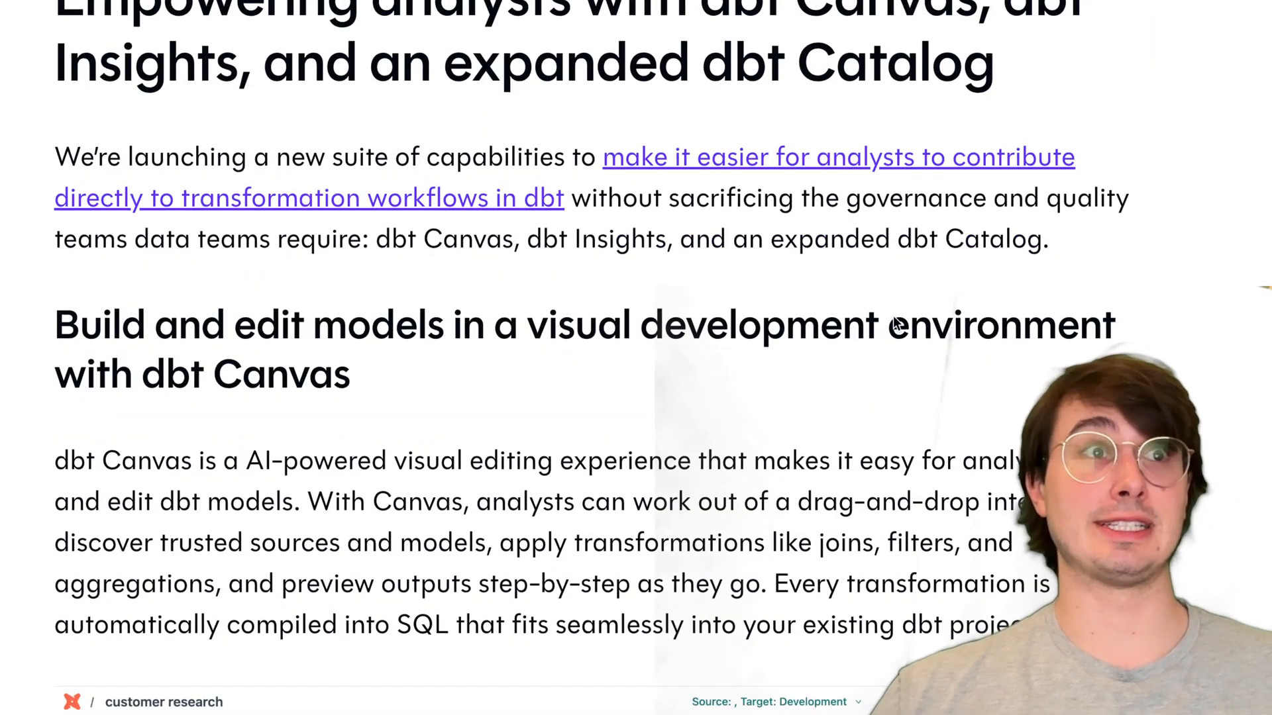
Step: Play through the embedded dbt Canvas demo, entering the PRIORITY_CODE case-when expression, down to the Canvas data profiling paragraph
scroll("down", 3)
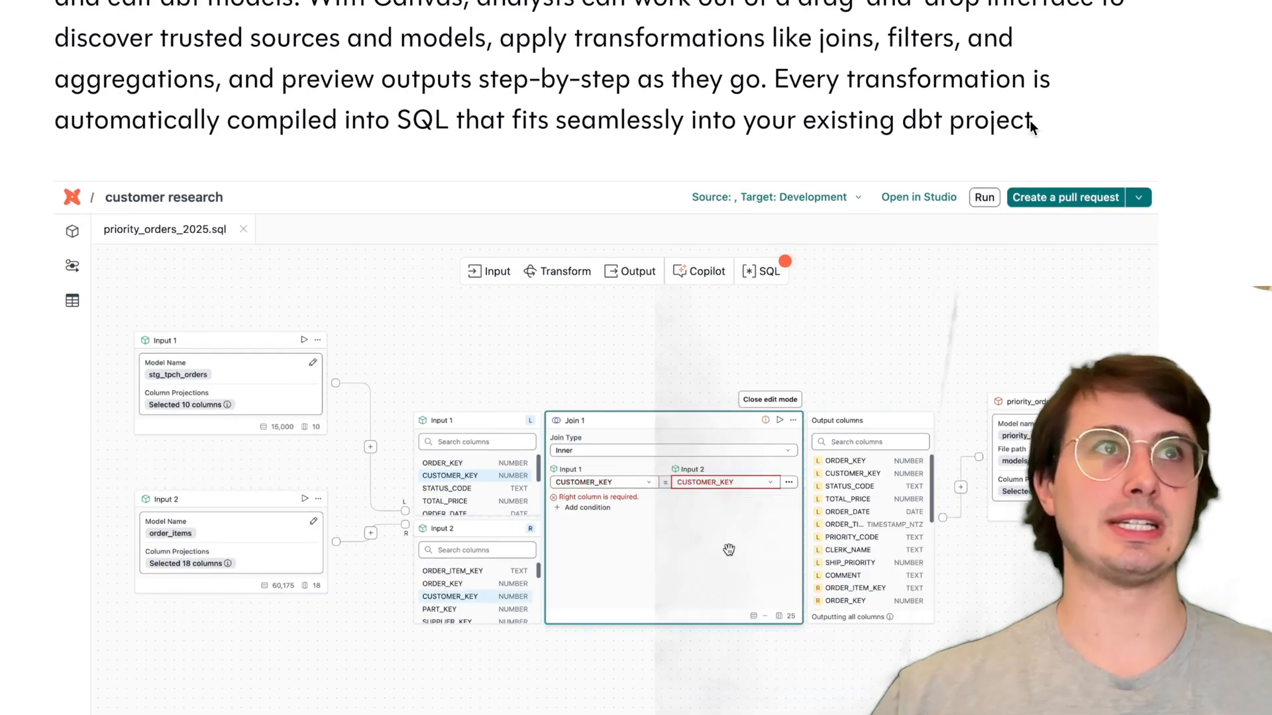
left_click(768, 399)
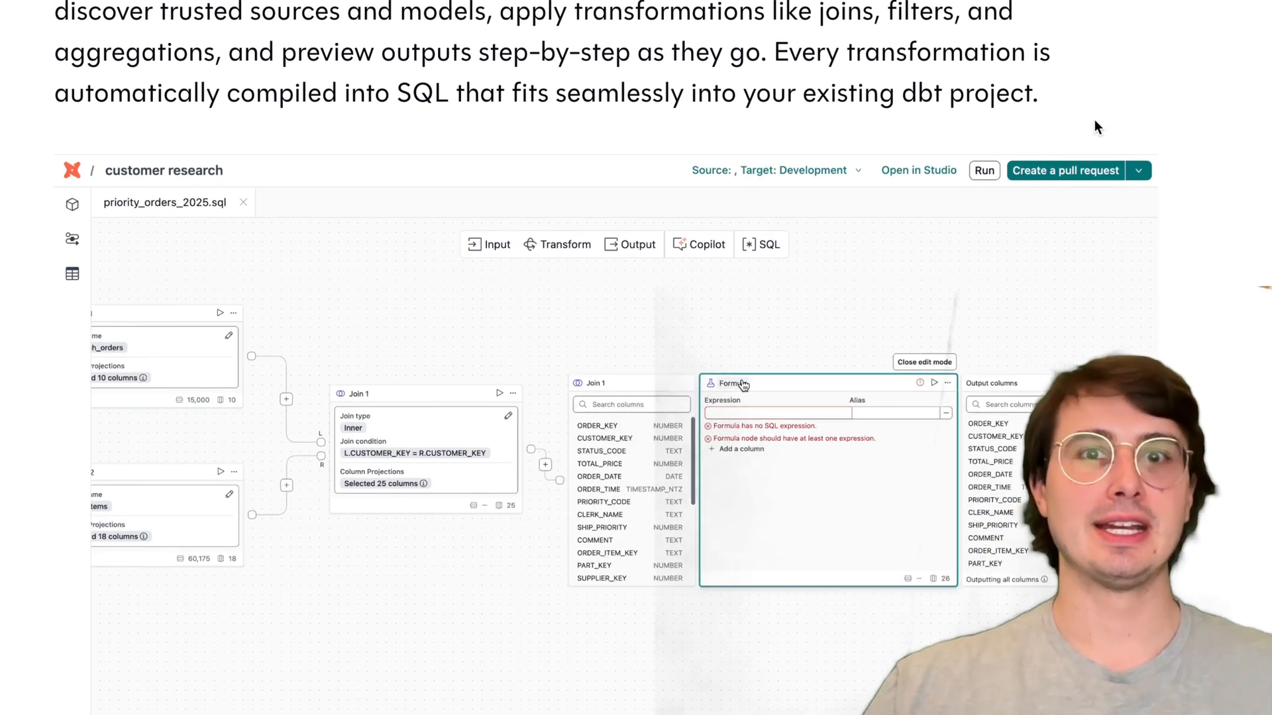
type("case when PRIORITY_CODE in ('1-URGENT', '2-HIGH') then true else false end as PRIORITY_ORDER")
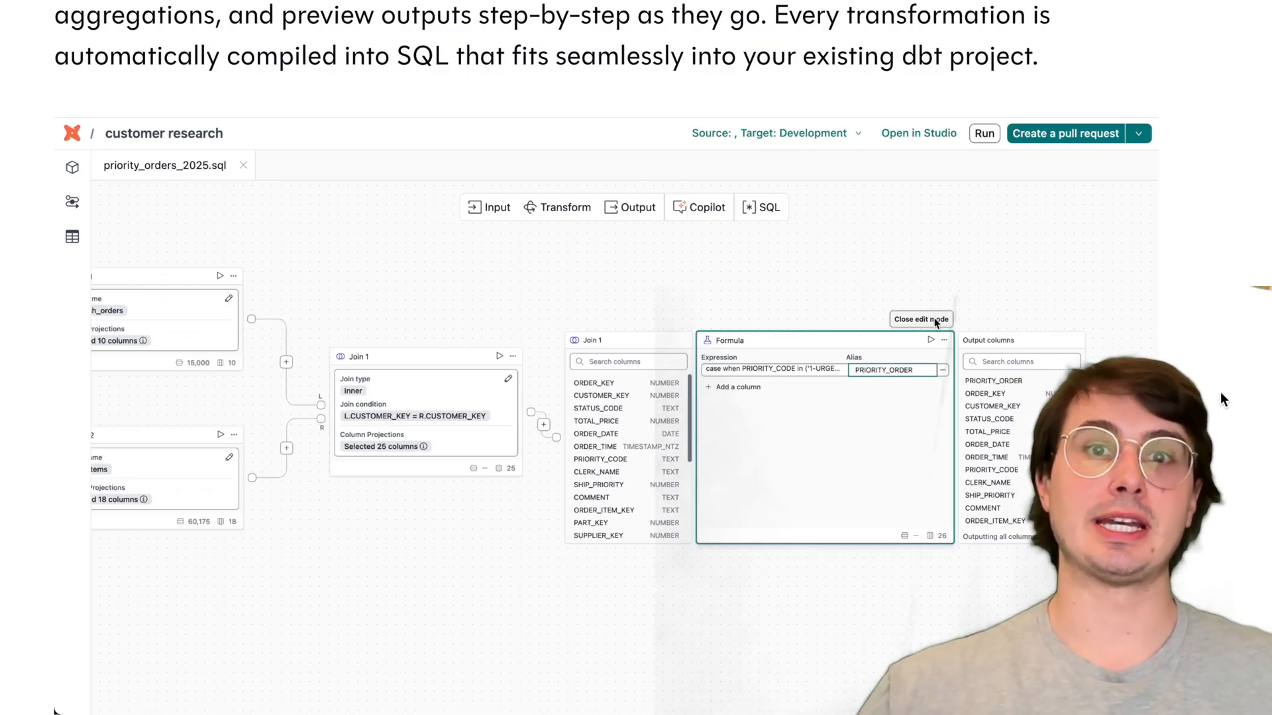
left_click(919, 319)
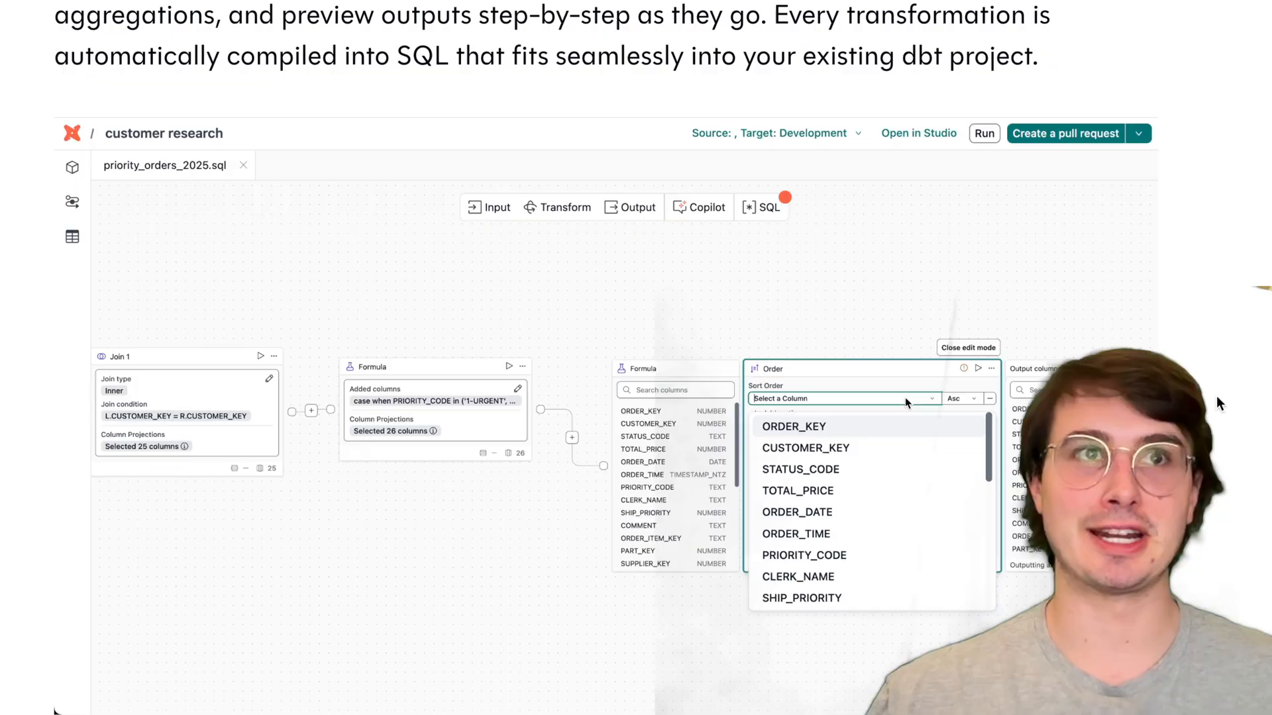
left_click(797, 490)
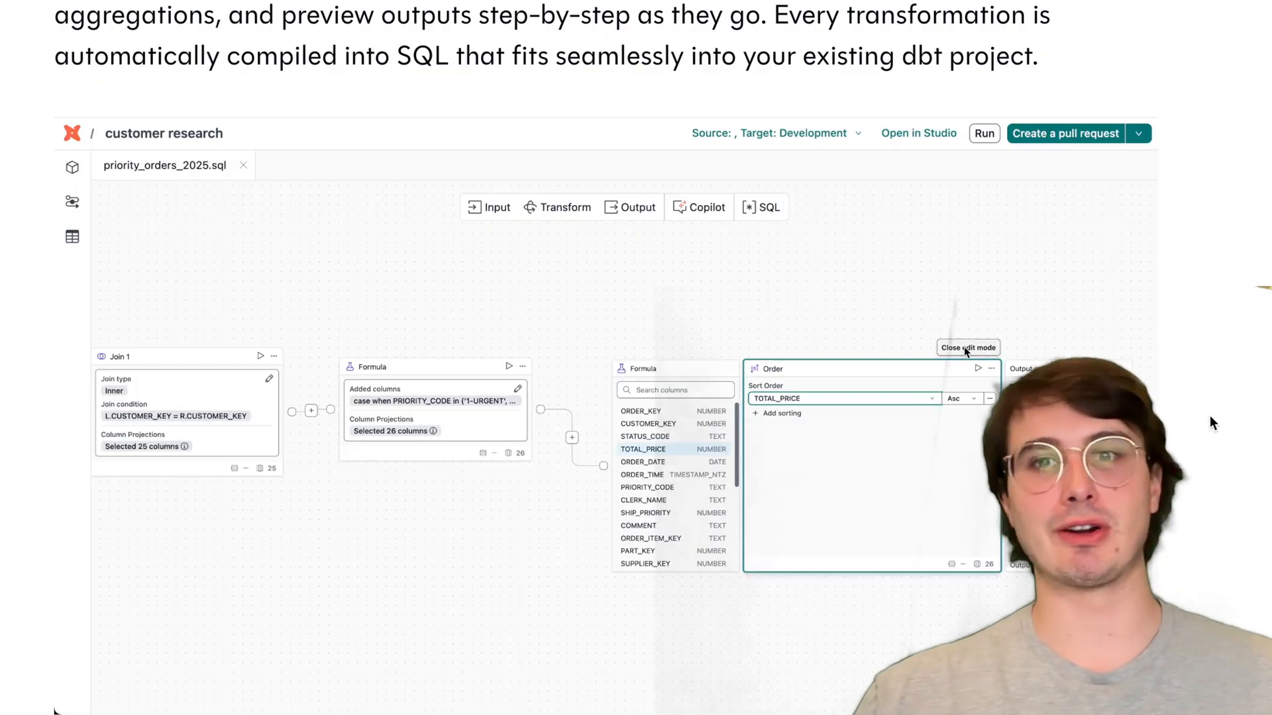
left_click(967, 347)
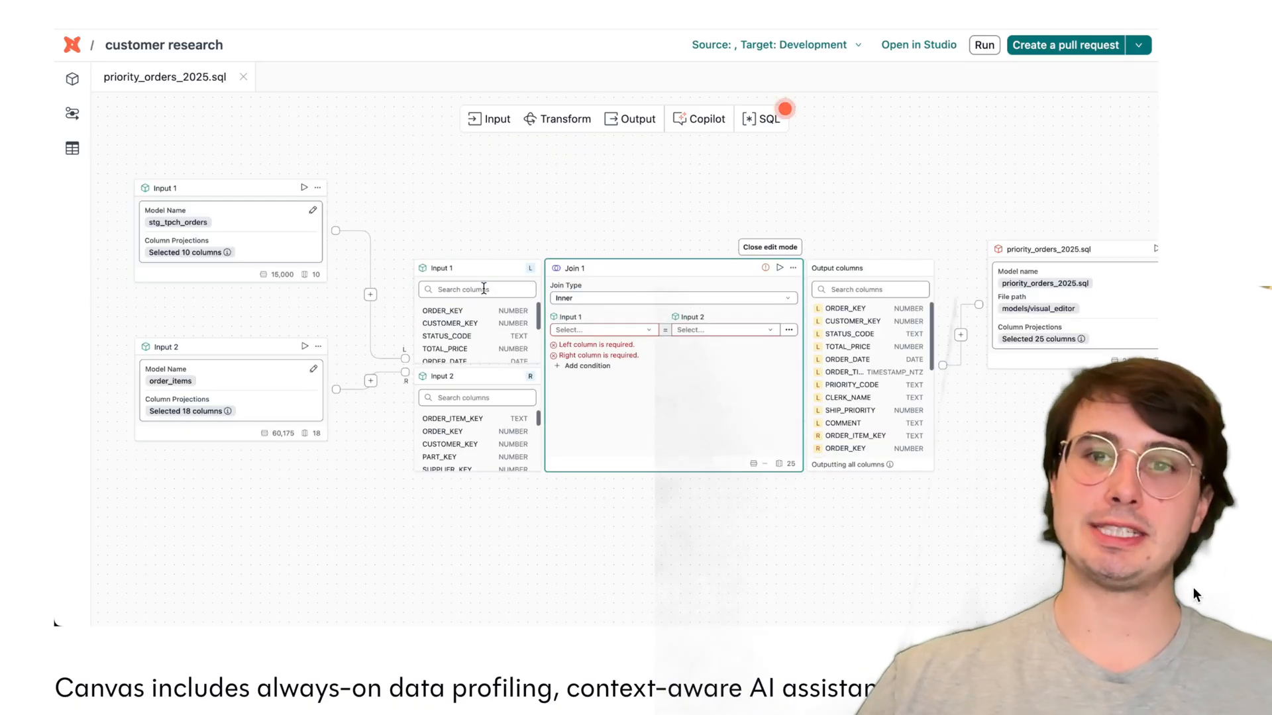
left_click(722, 331)
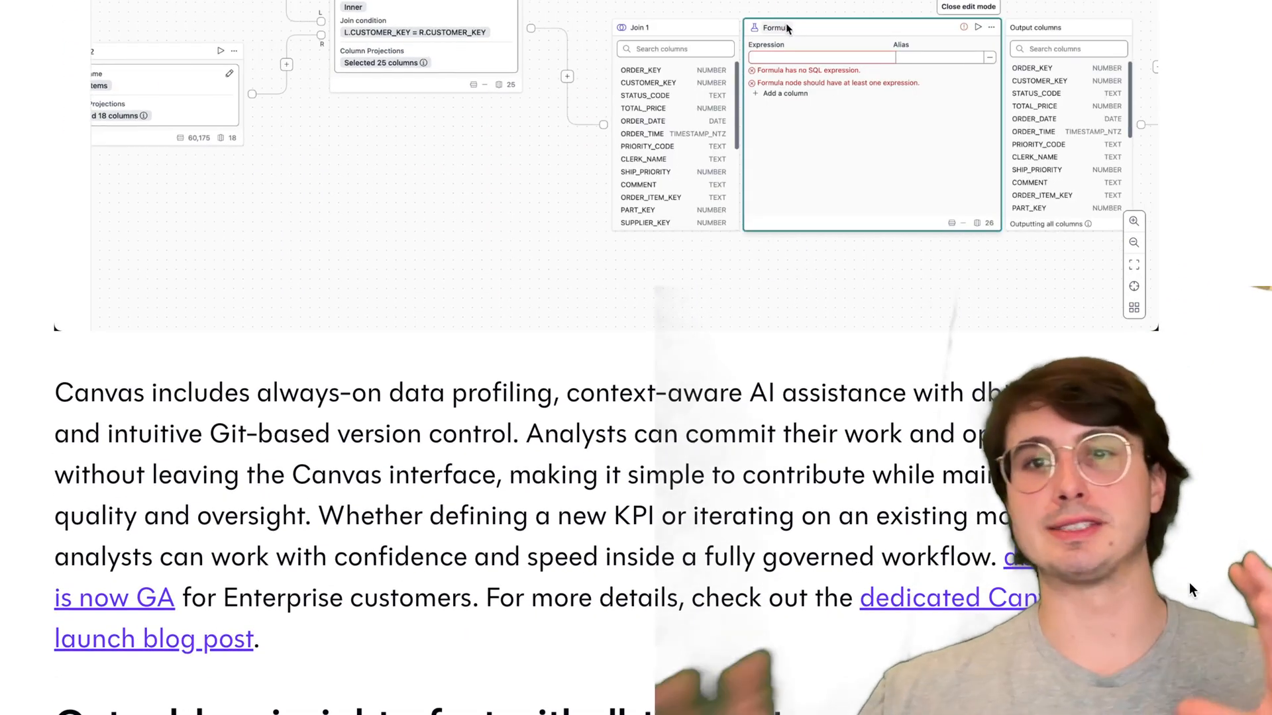
Step: Scroll through the dbt Insights heading, query demo and text to the 'dbt Insights is in Preview' note
scroll("down", 3)
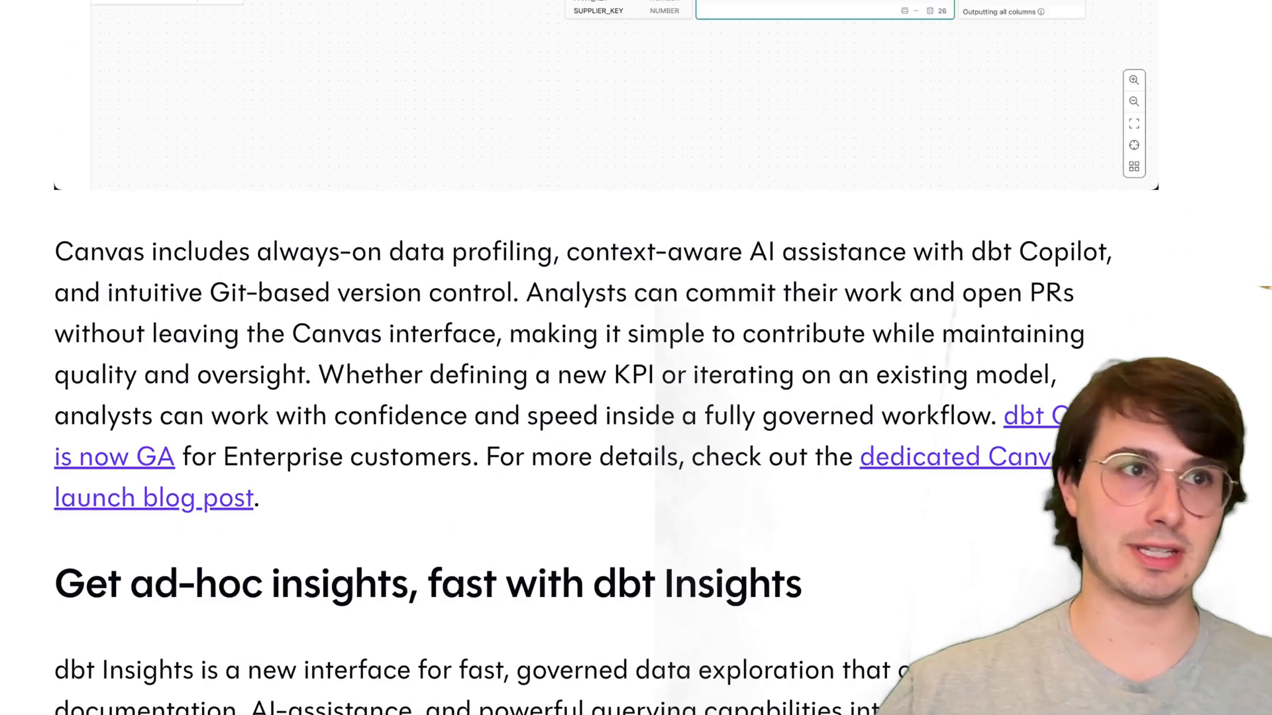
scroll("down", 3)
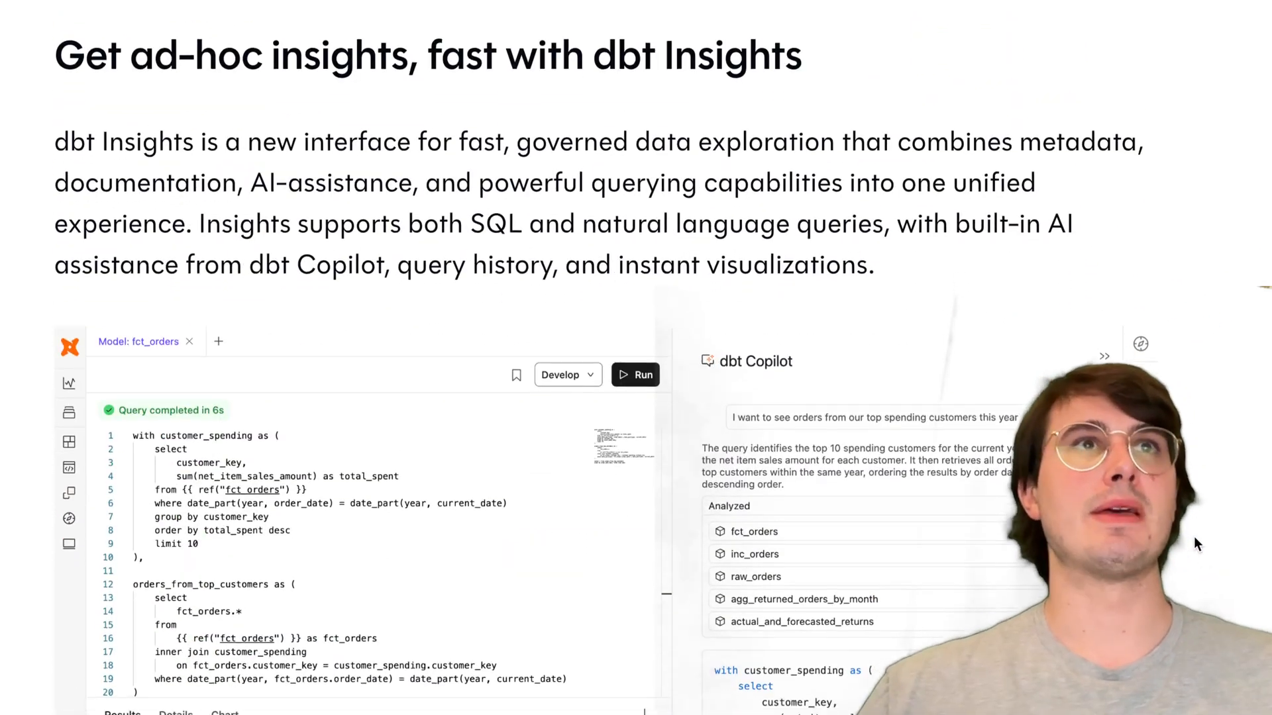
scroll("down", 3)
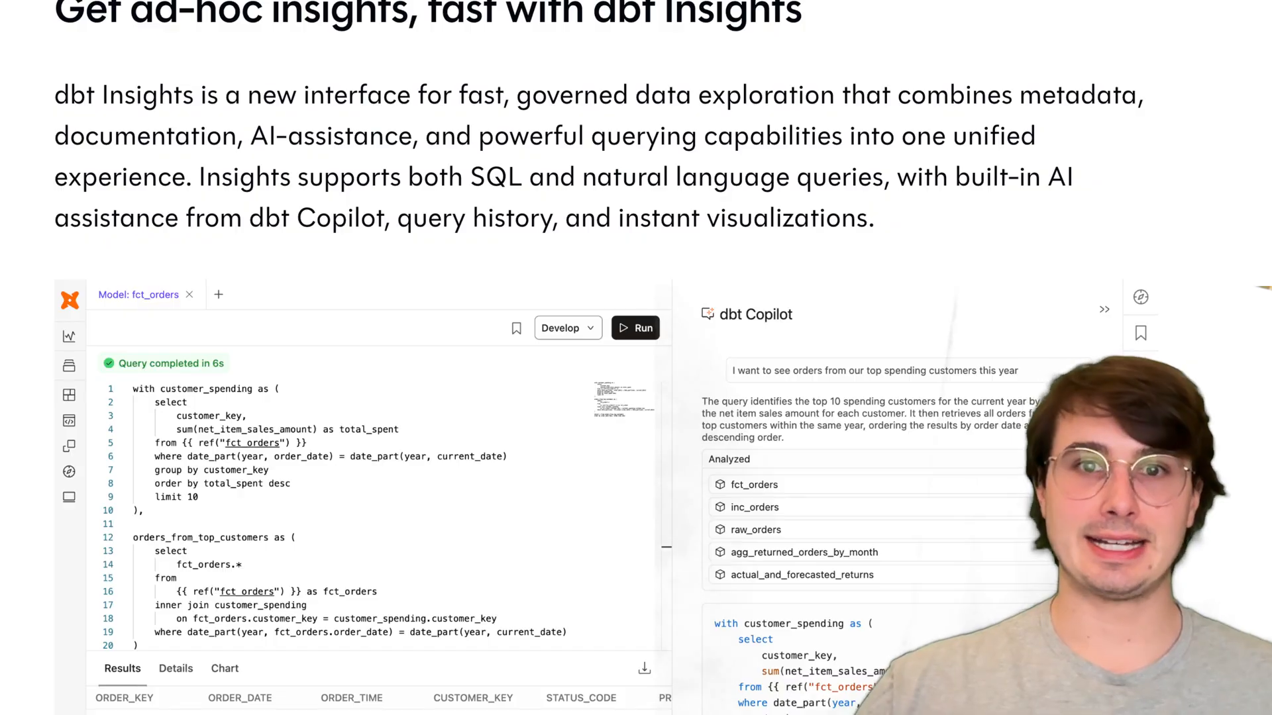
scroll("down", 3)
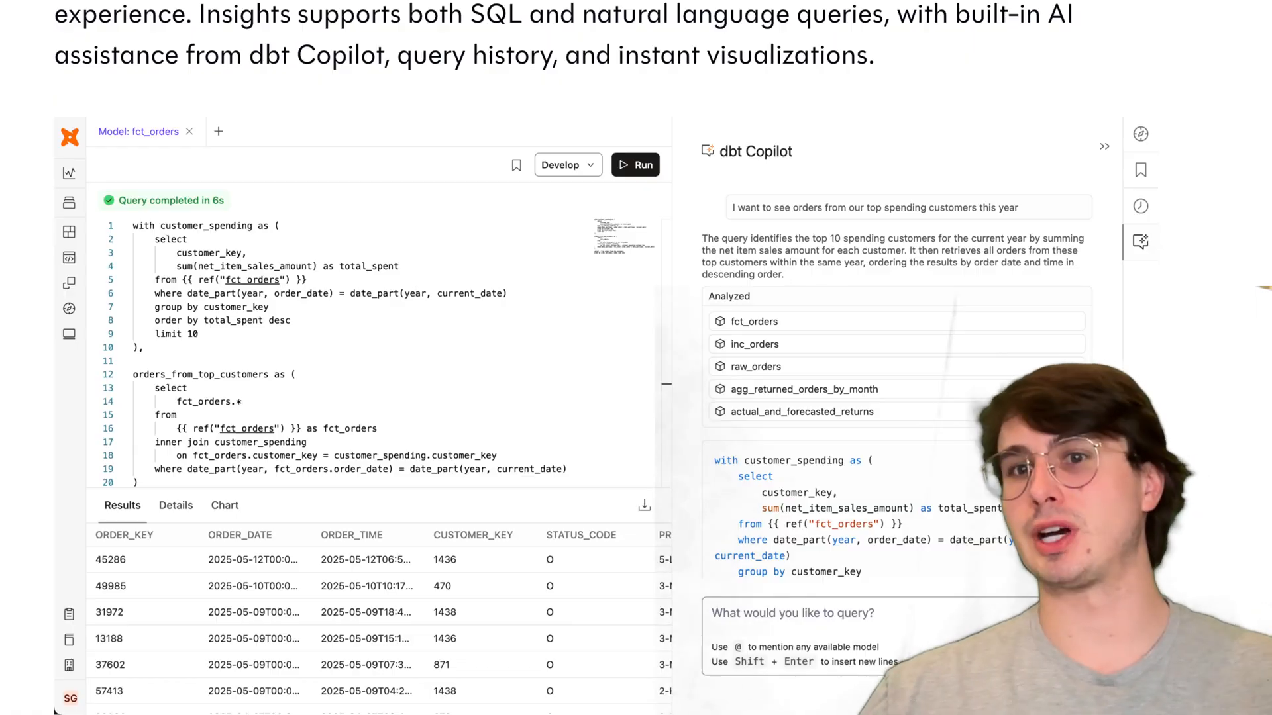
scroll("down", 3)
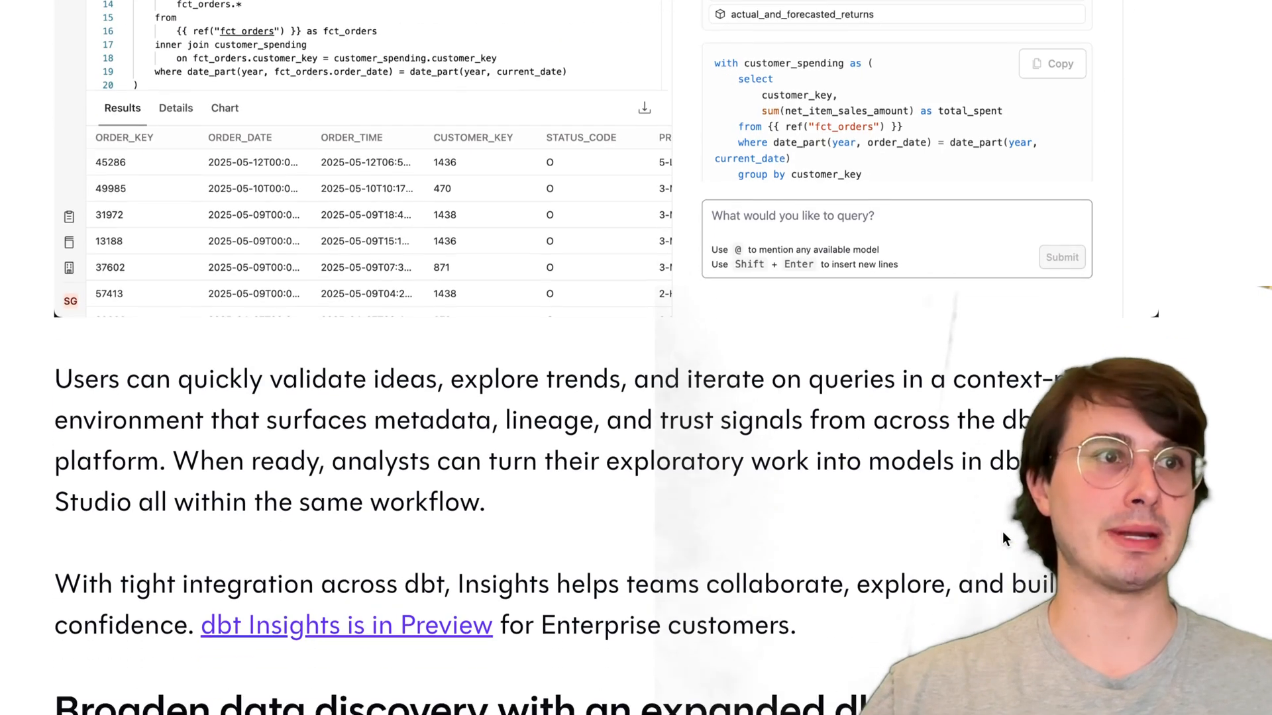
Step: Scroll to the expanded dbt Catalog section with its 'customer' search results demo
scroll("down", 3)
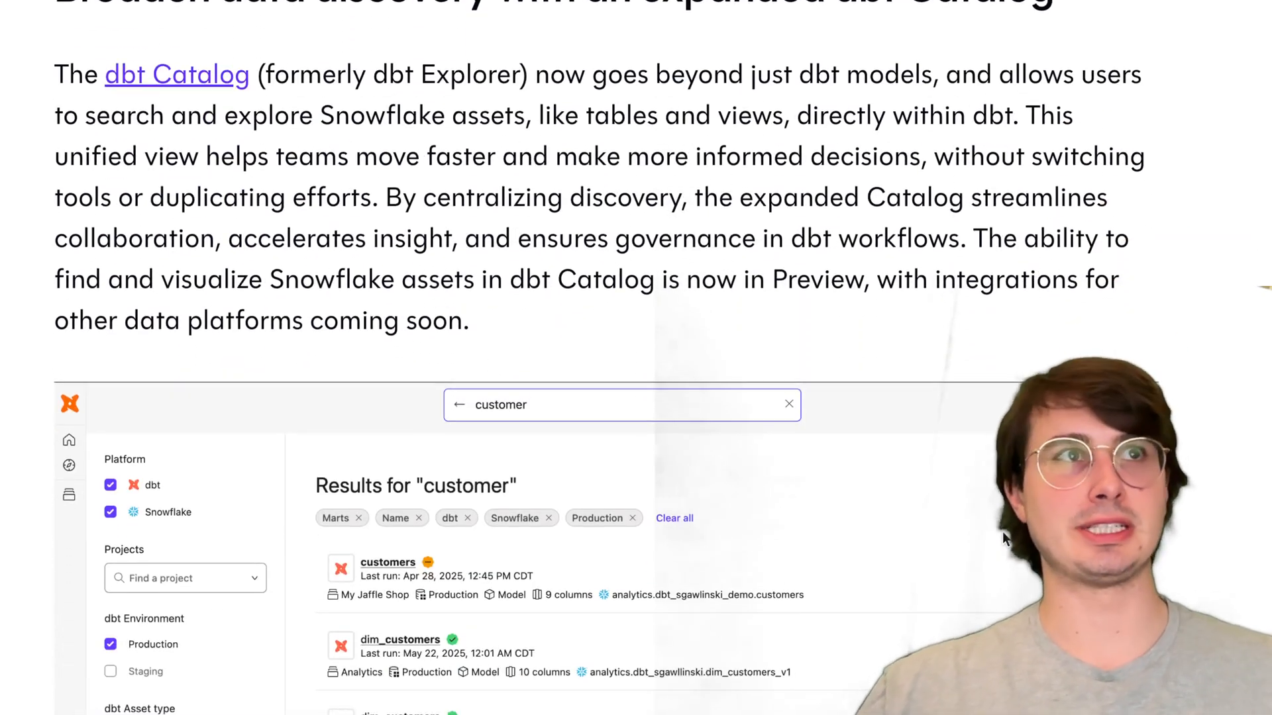
scroll("down", 3)
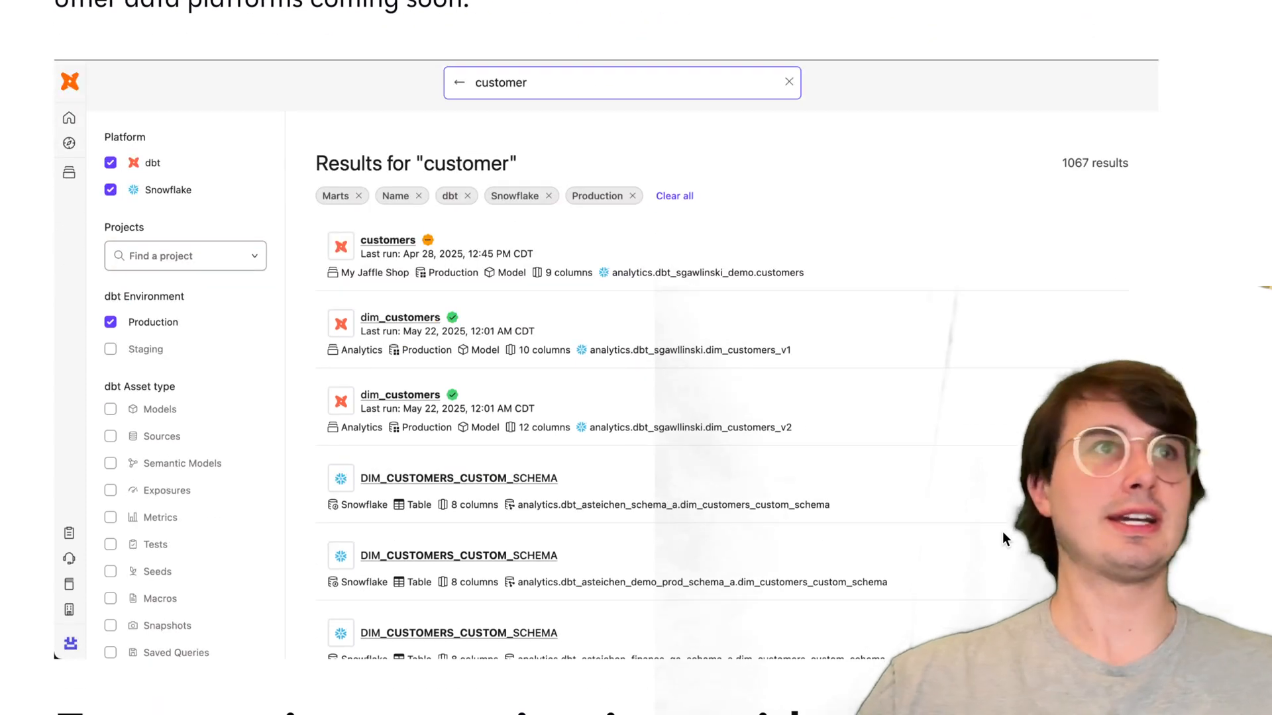